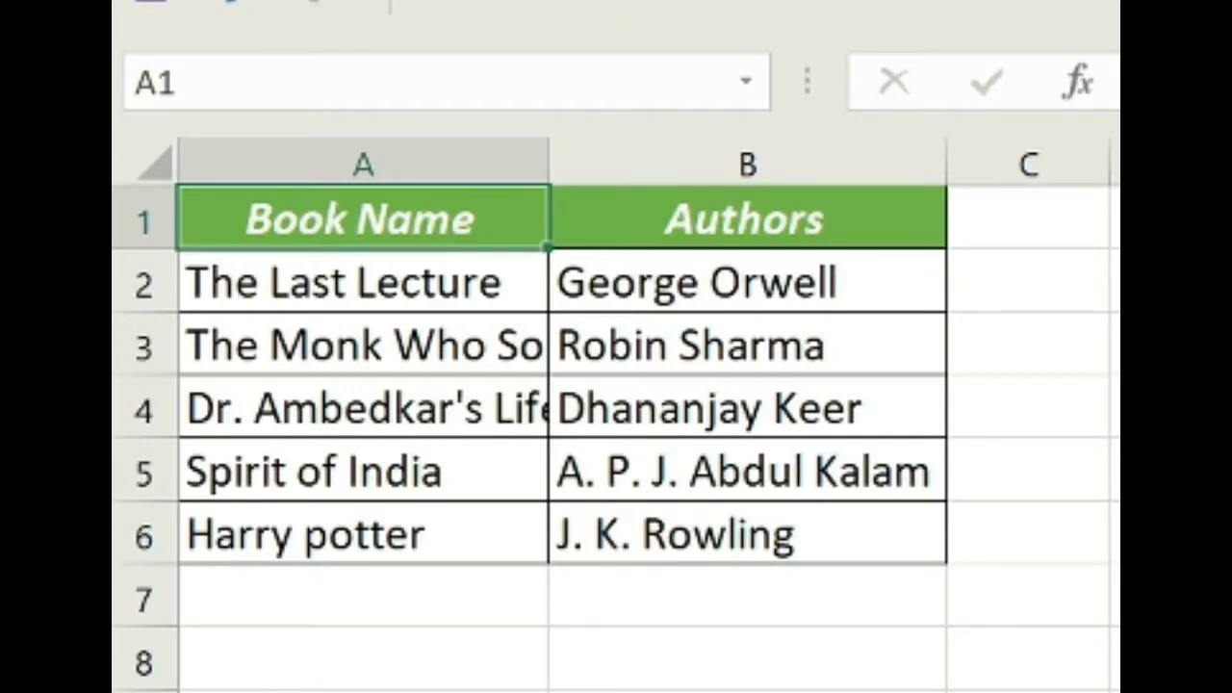
mouse_move(423, 350)
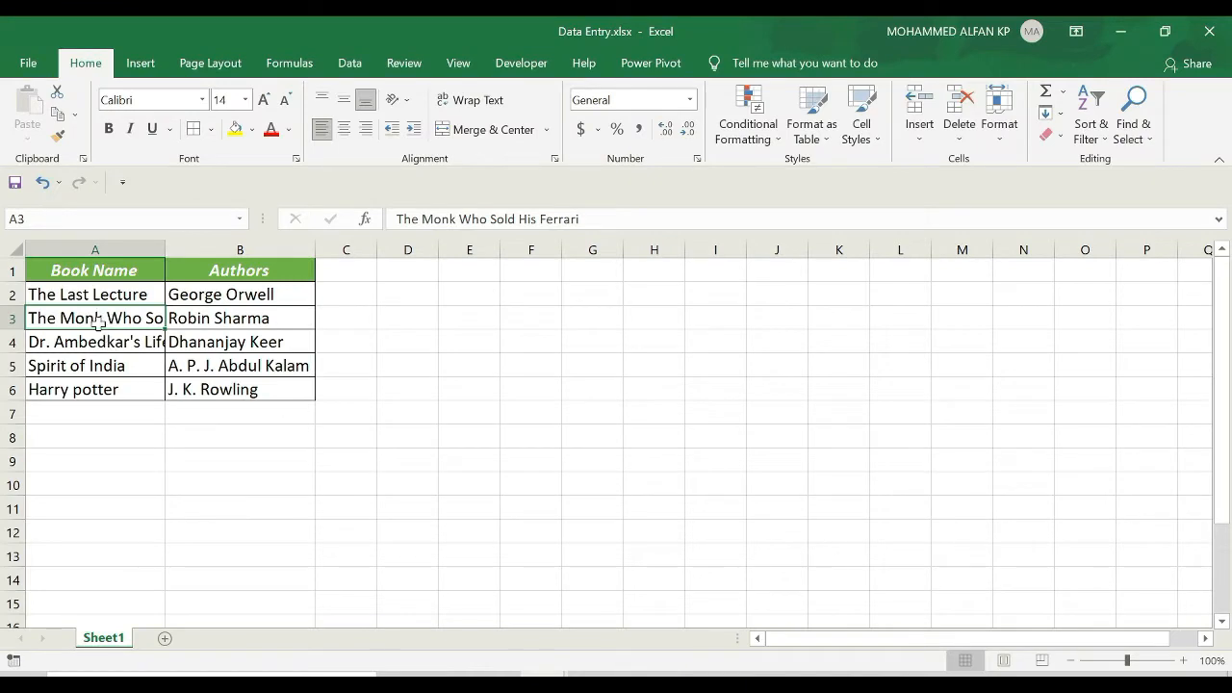
mouse_move(95, 319)
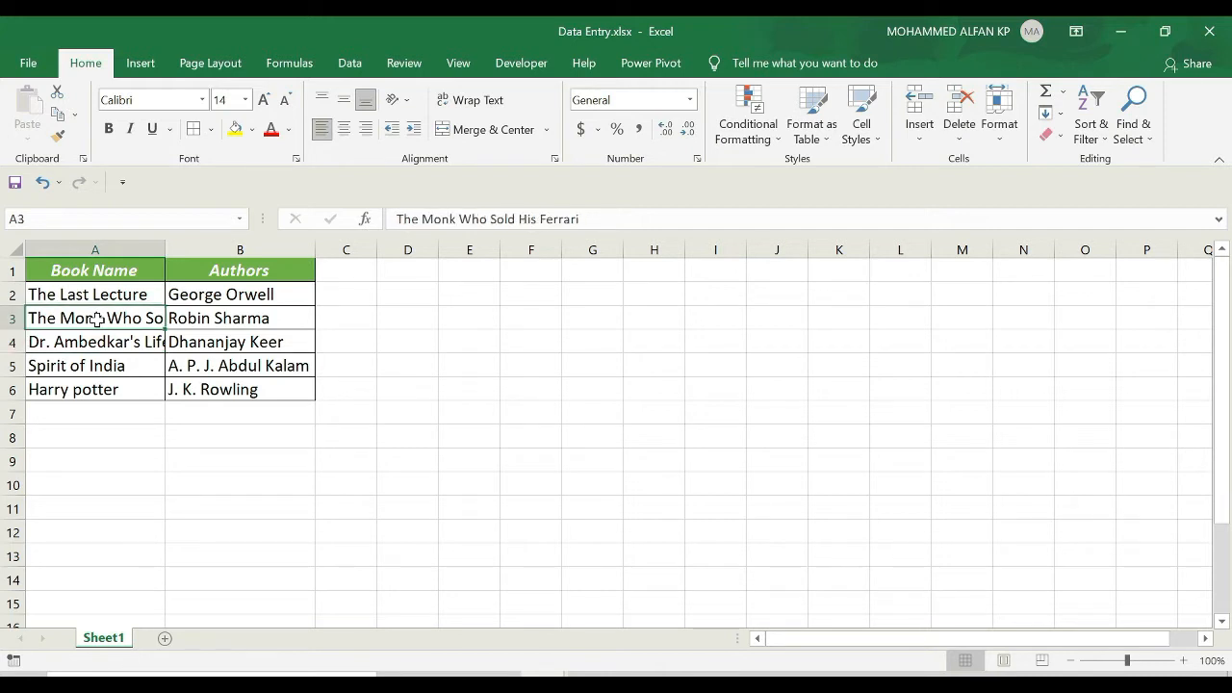
Inspect the full text of the third-row and Dr. Ambedkar book titles in column A.
click(532, 389)
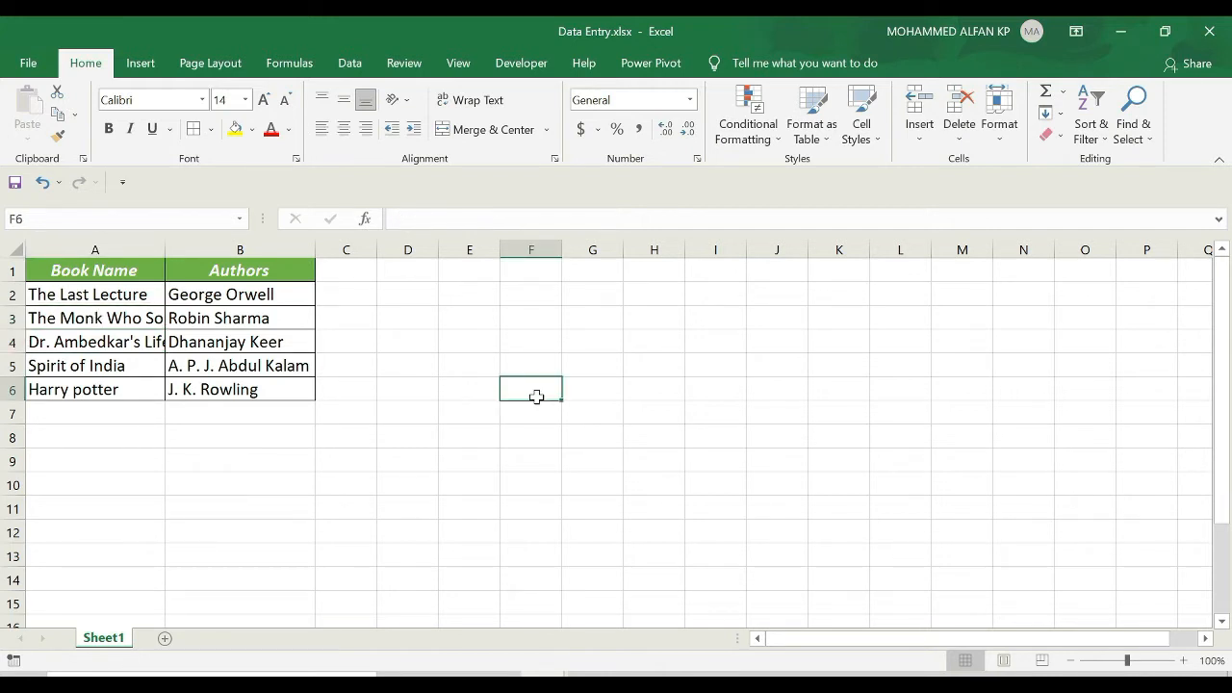
click(95, 317)
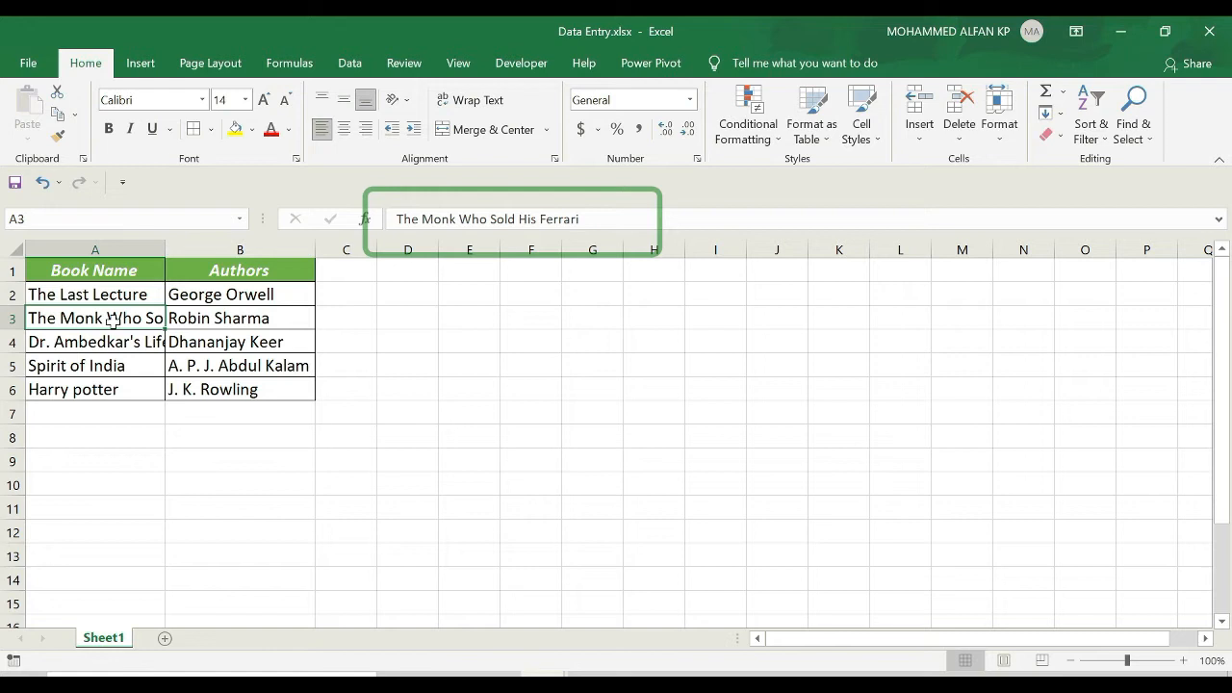
mouse_move(94, 342)
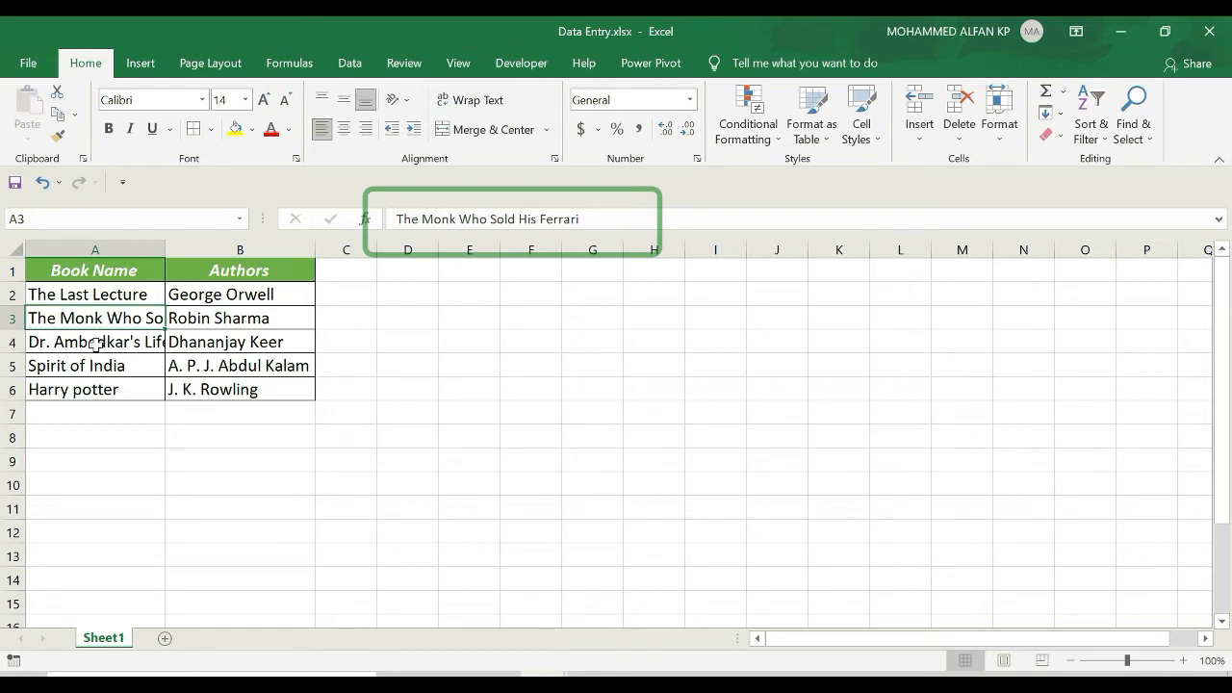
click(94, 342)
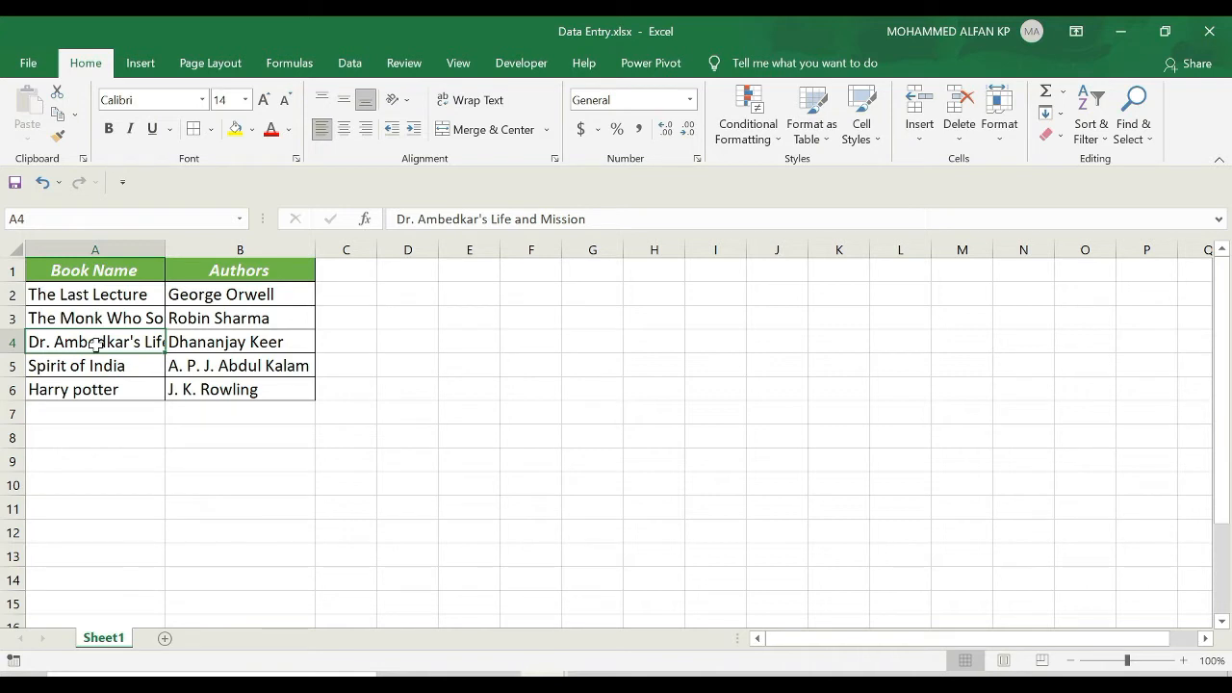
mouse_move(93, 338)
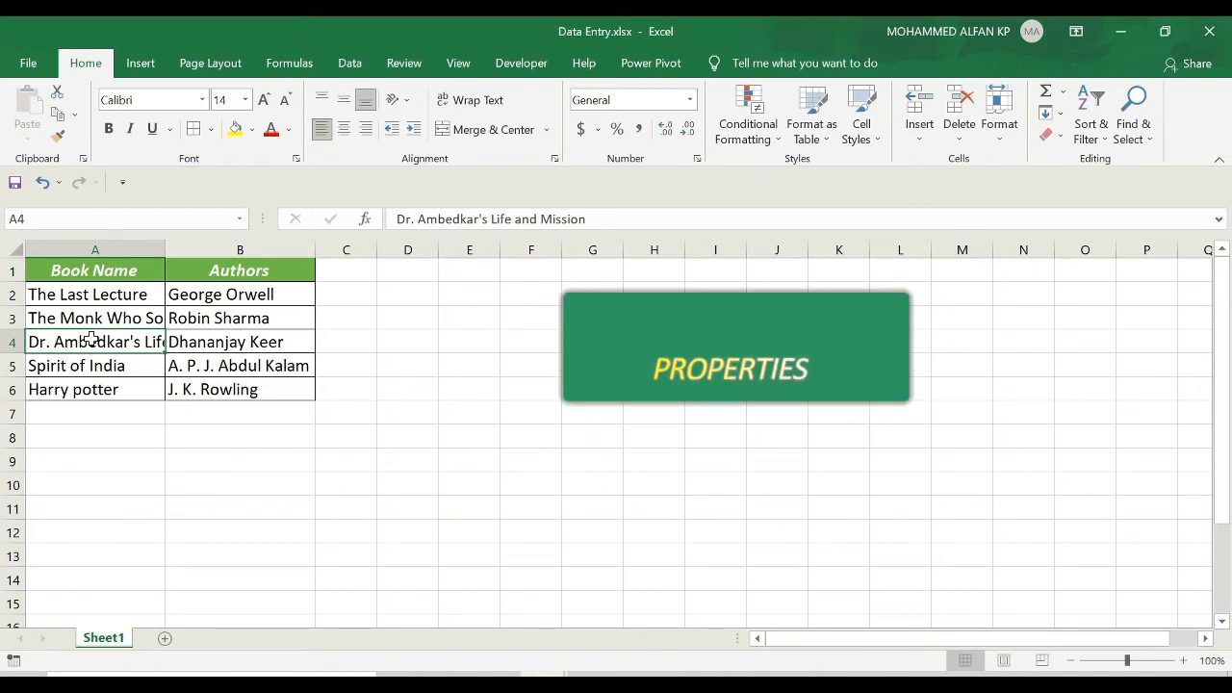
click(94, 317)
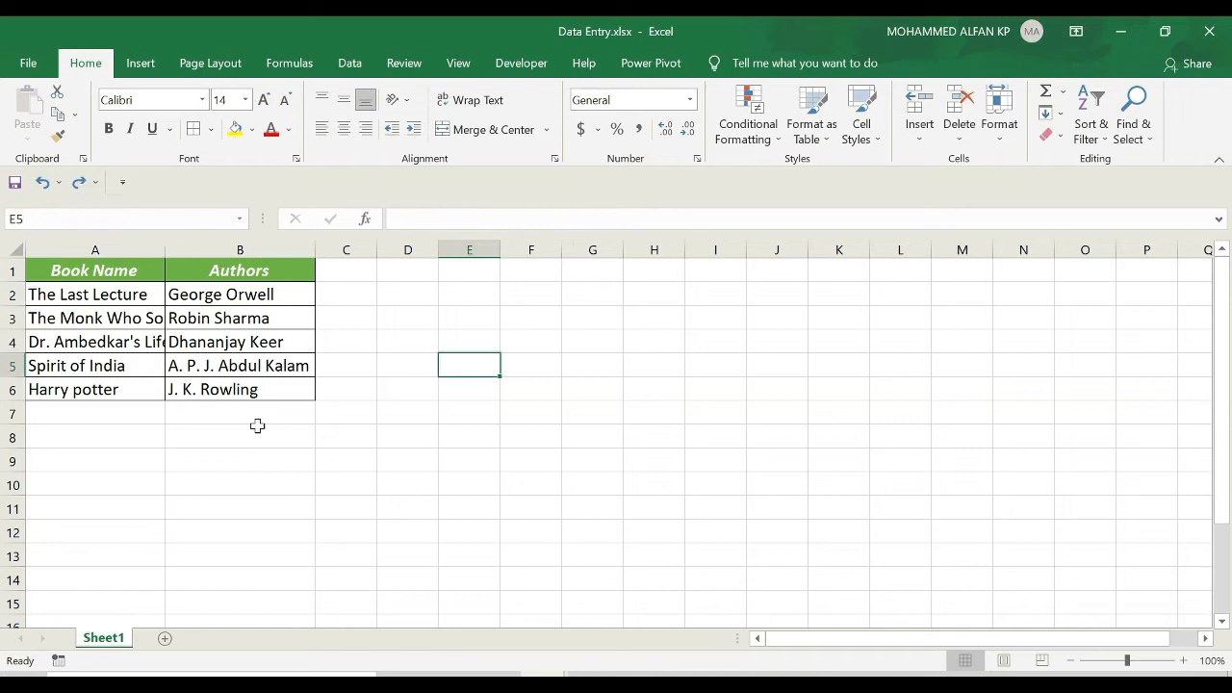
Select empty column F and close its width setting without changes.
click(530, 249)
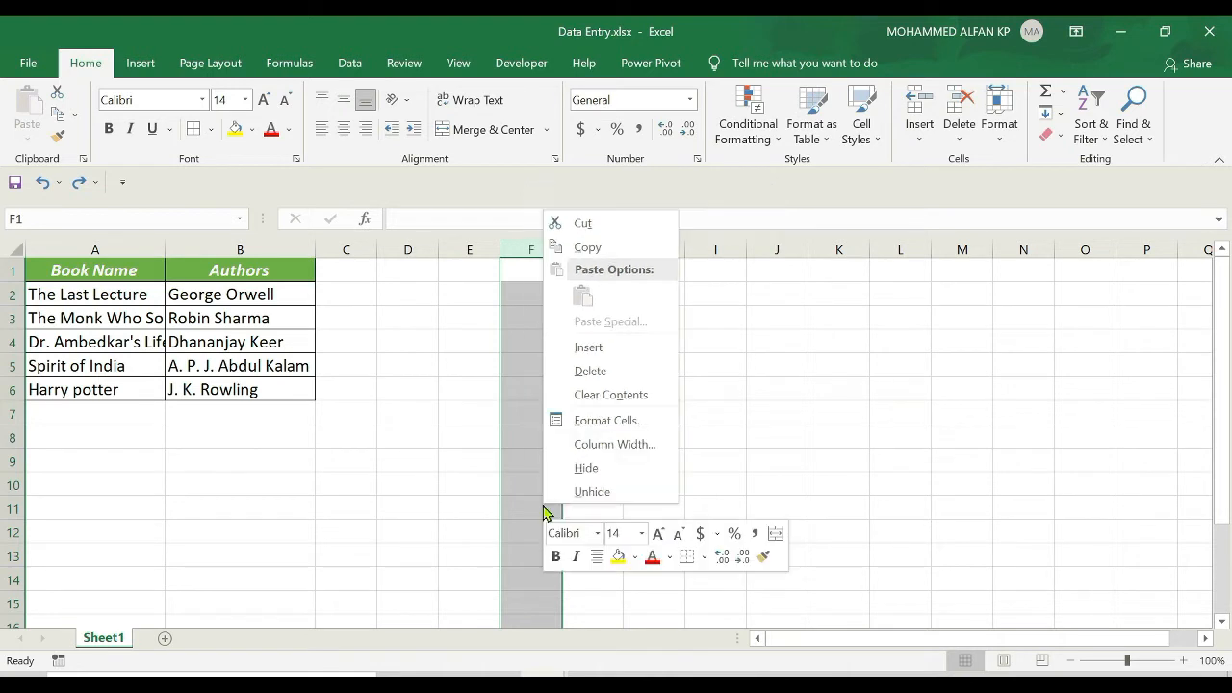
click(614, 444)
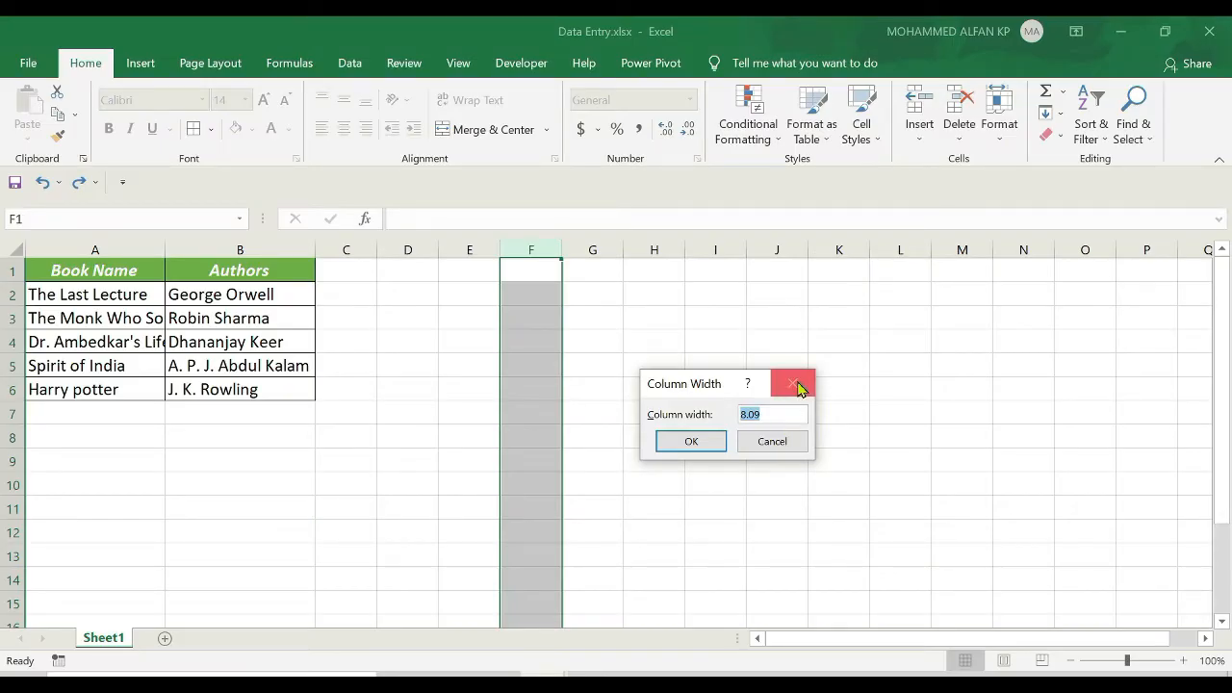
click(794, 383)
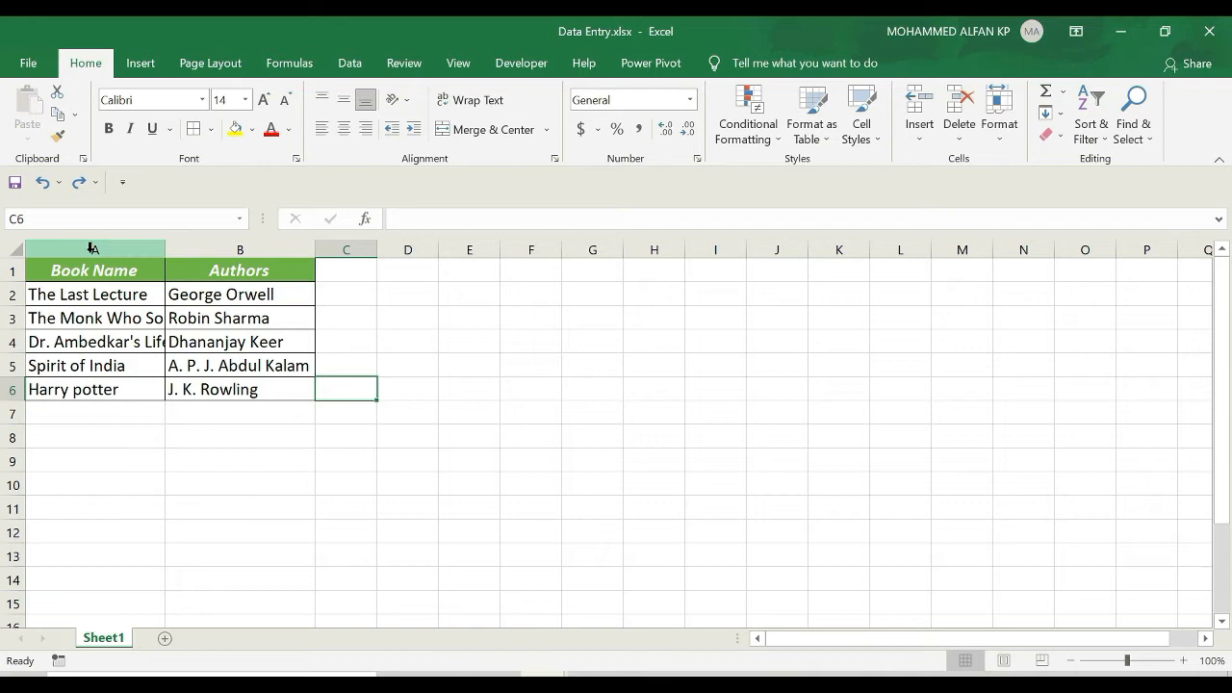
Enter a width of 35 for the Book Name column A.
click(93, 250)
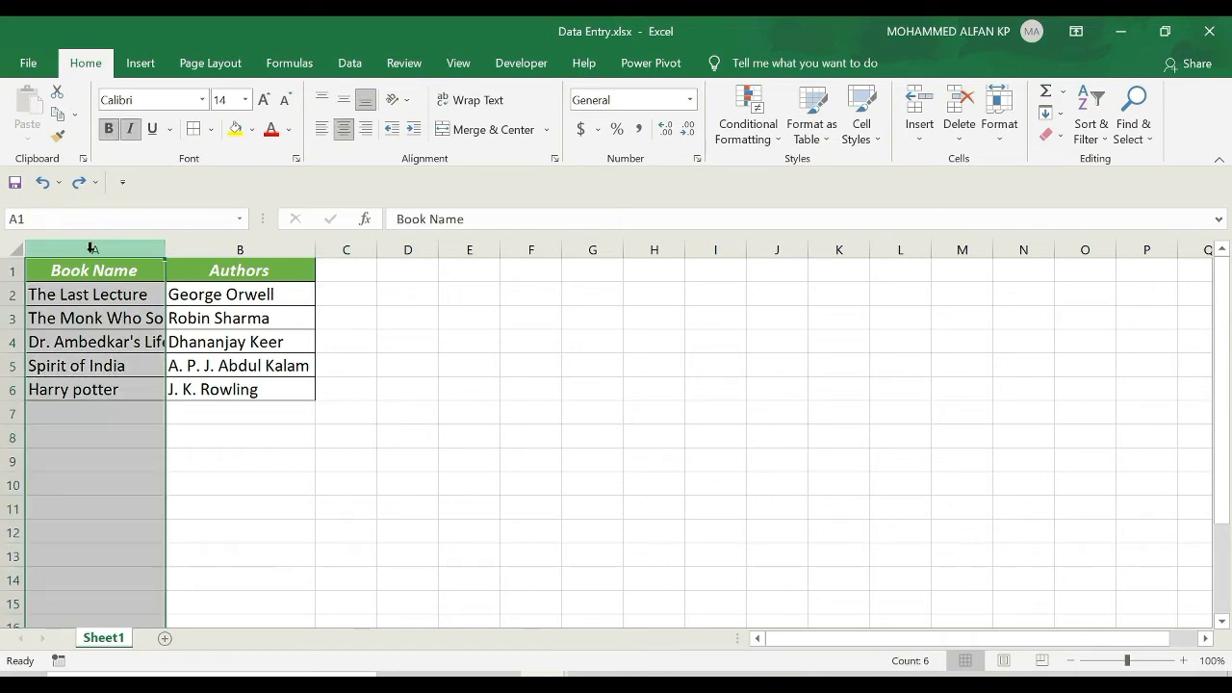
right_click(94, 248)
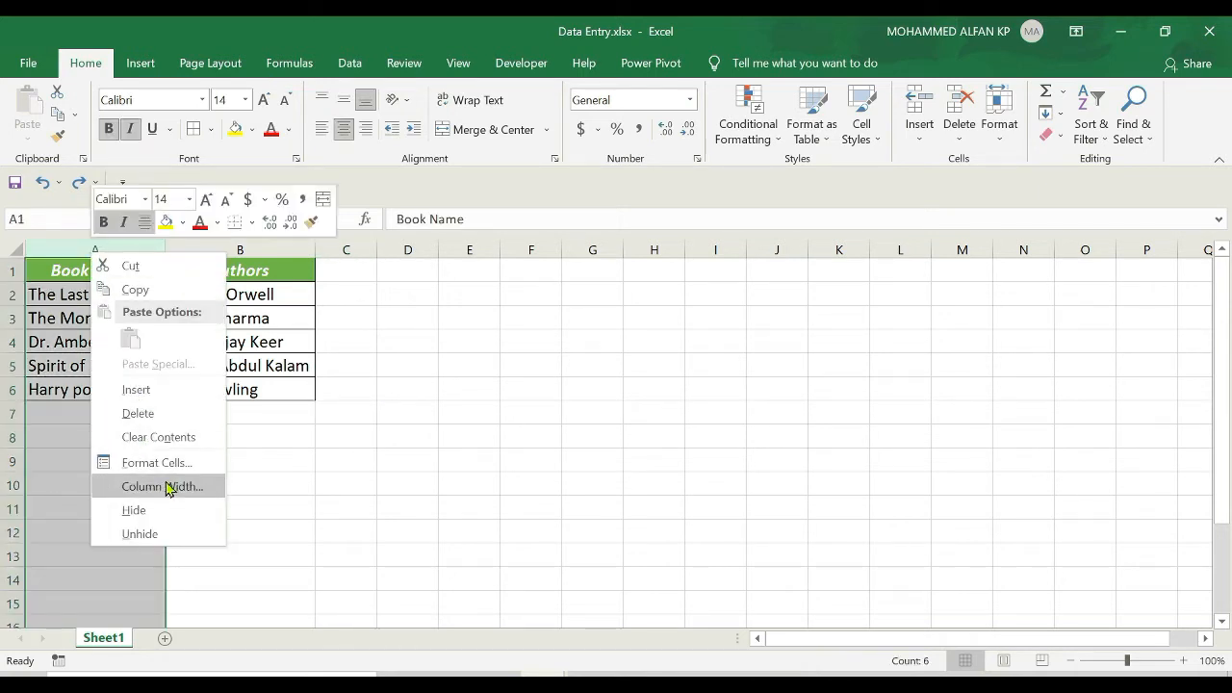
click(161, 486)
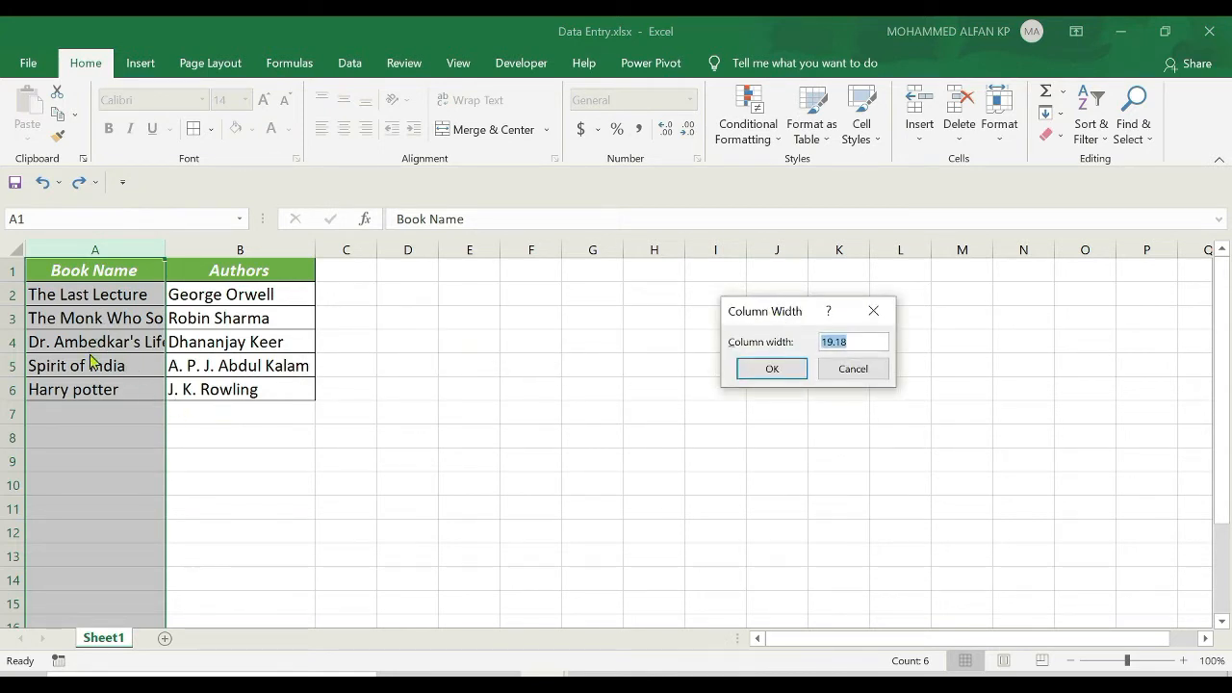
mouse_move(97, 346)
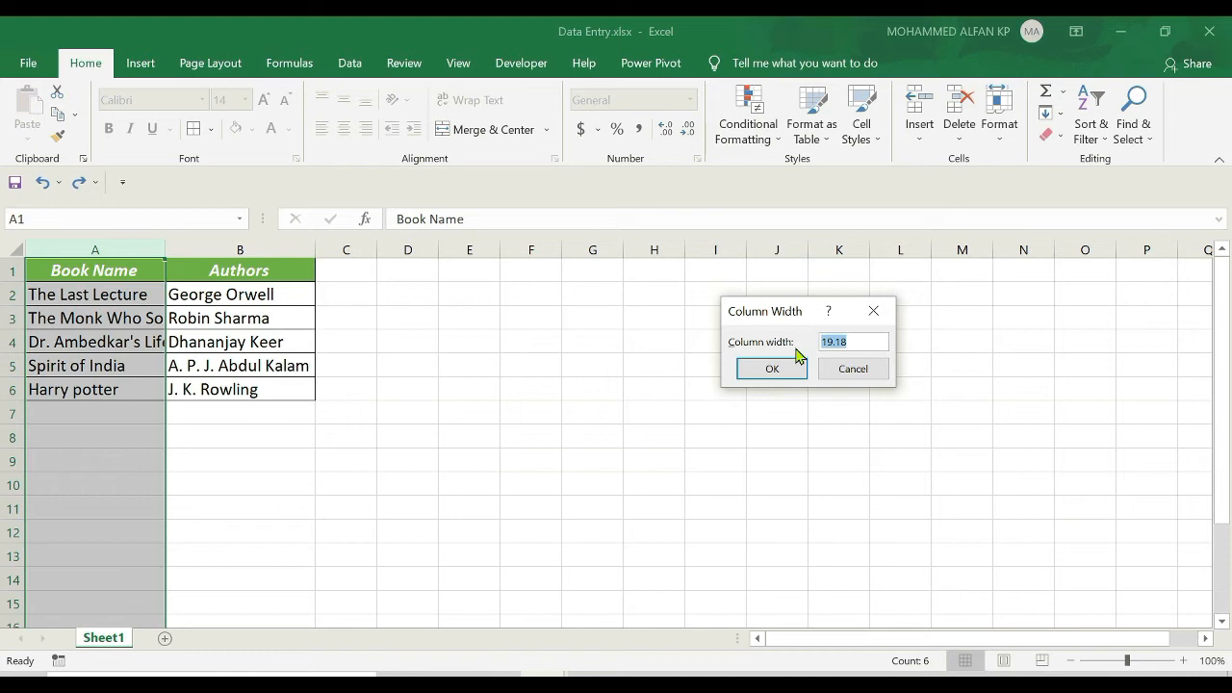
mouse_move(760, 363)
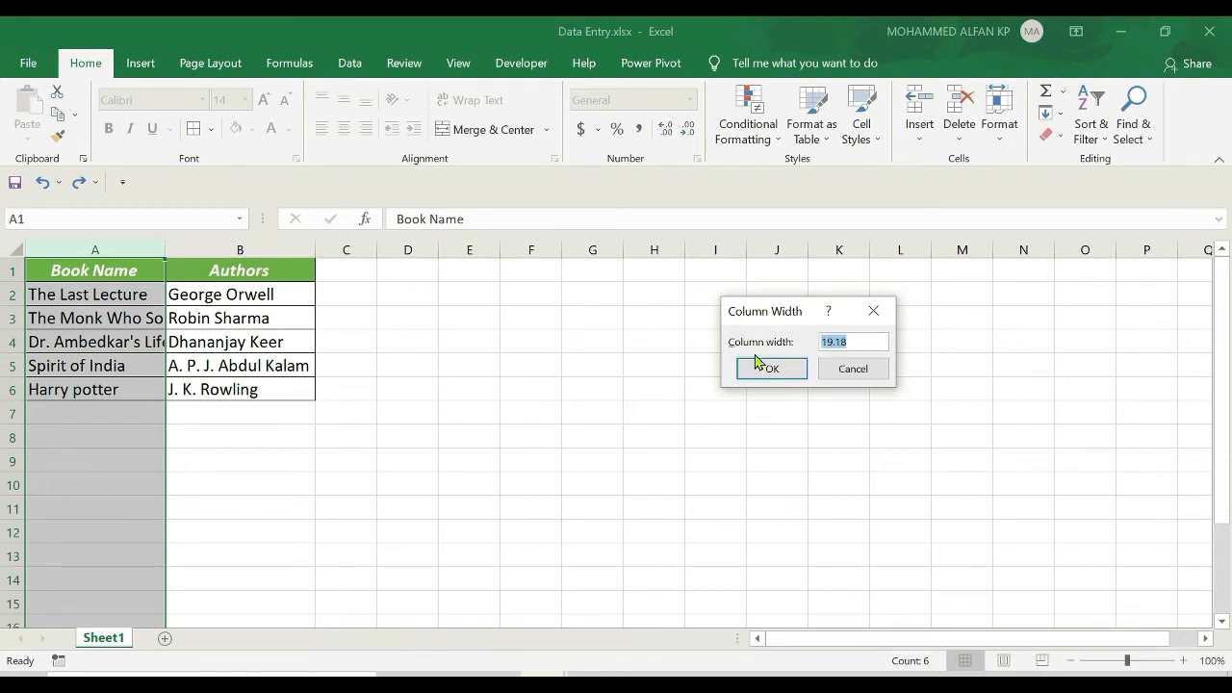
mouse_move(864, 490)
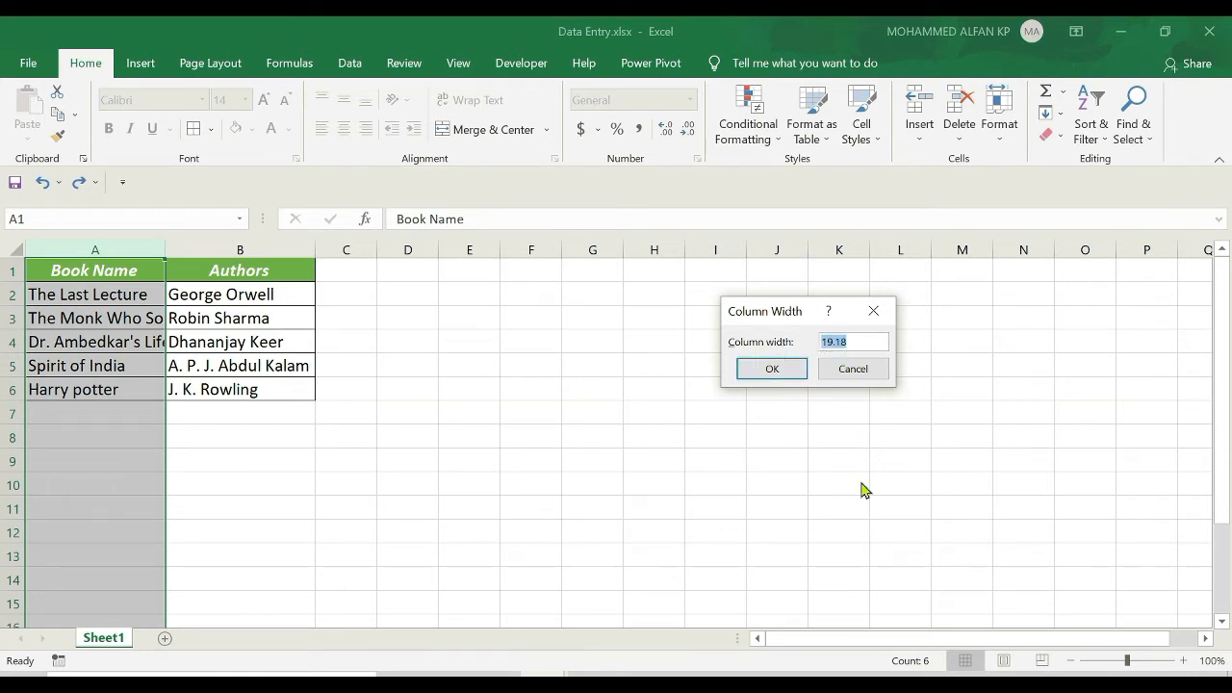
text(35)
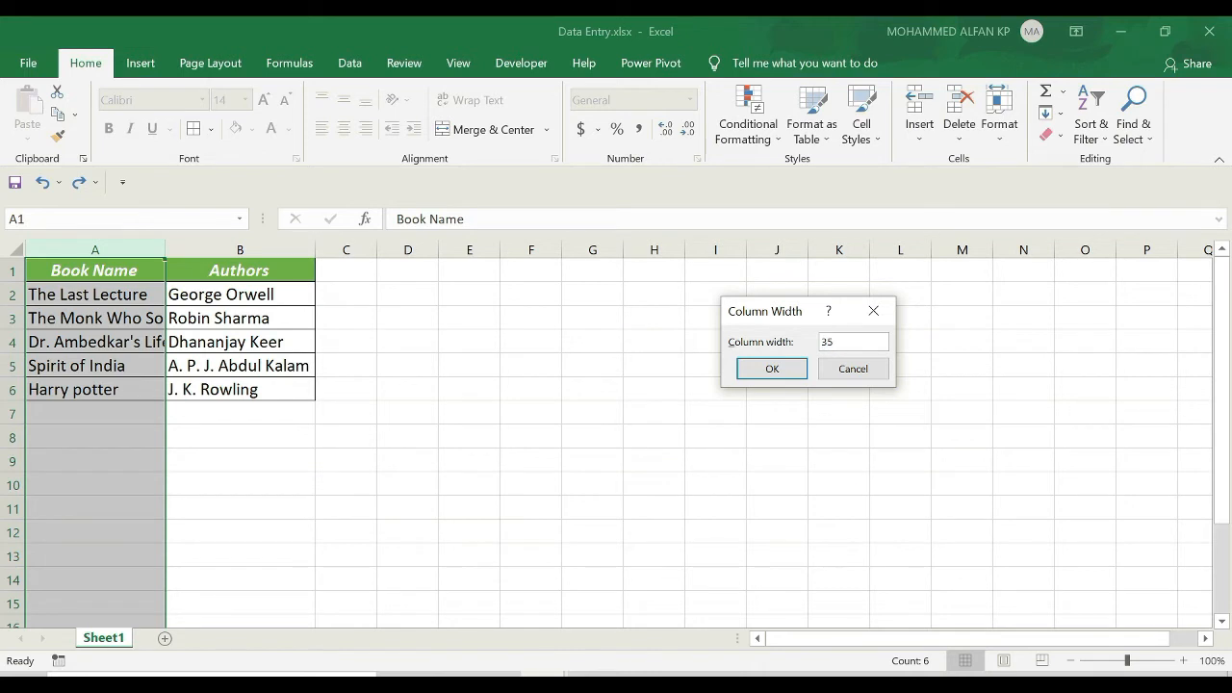
click(771, 368)
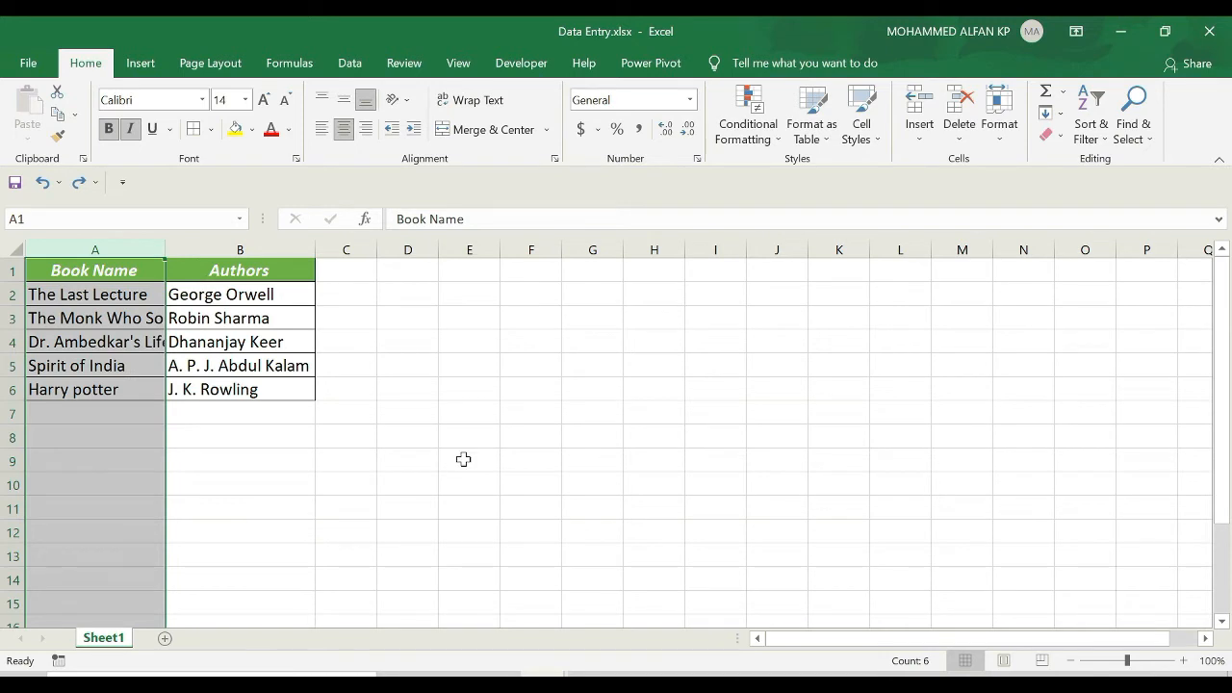
mouse_move(455, 454)
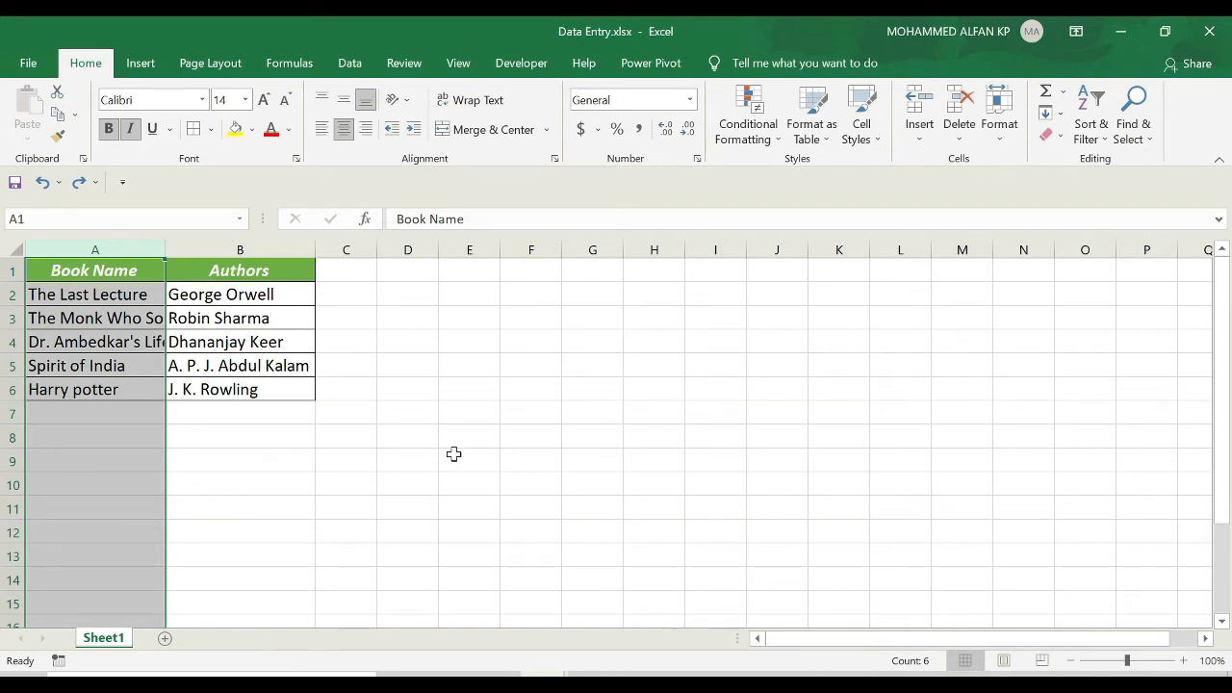
mouse_move(328, 392)
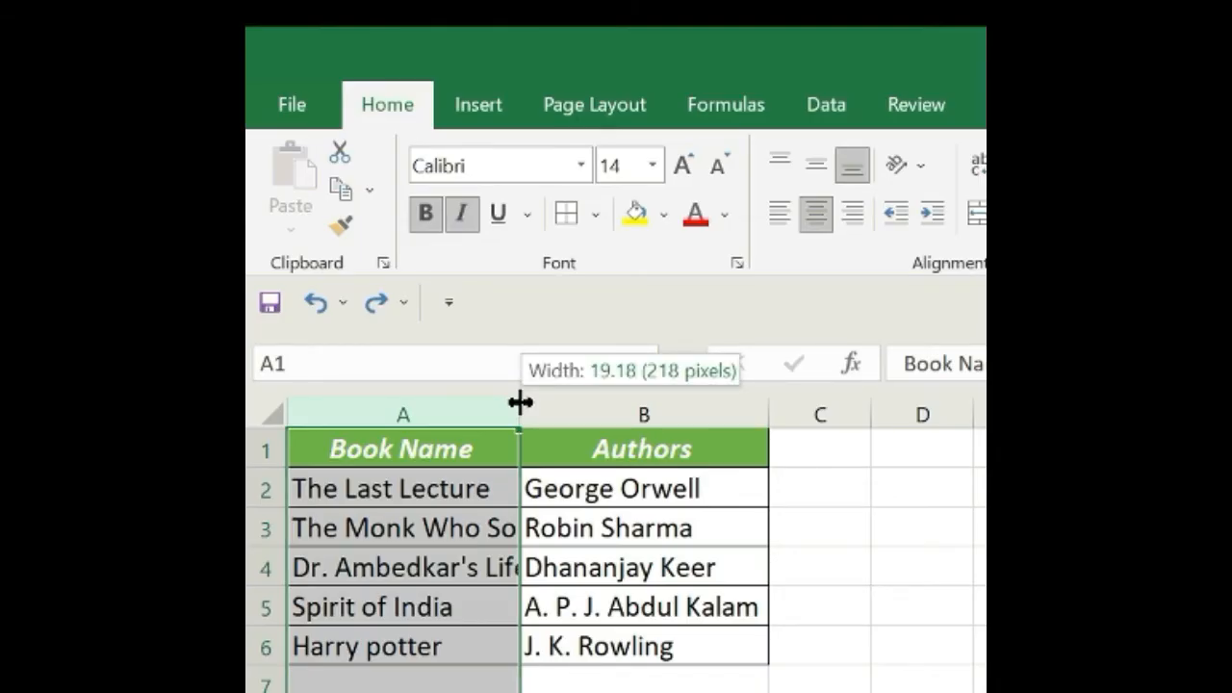
Drag column A wider, then narrower, then AutoFit it to its longest title.
drag(520, 414, 669, 414)
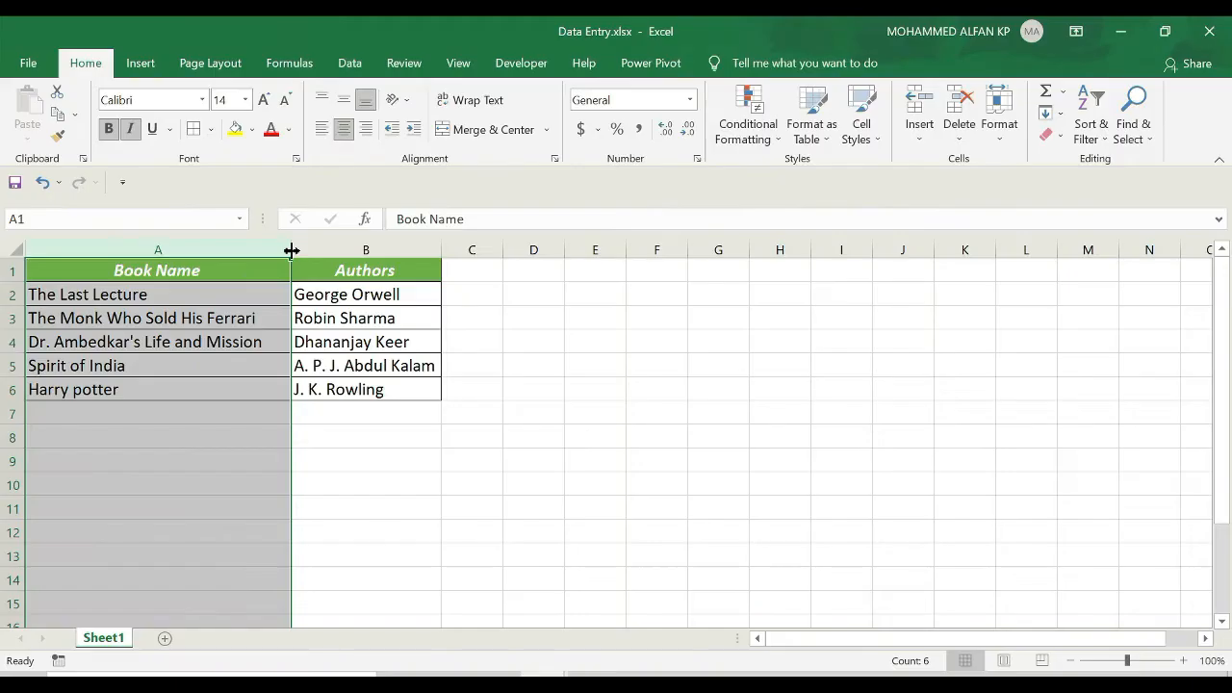
drag(291, 250, 274, 249)
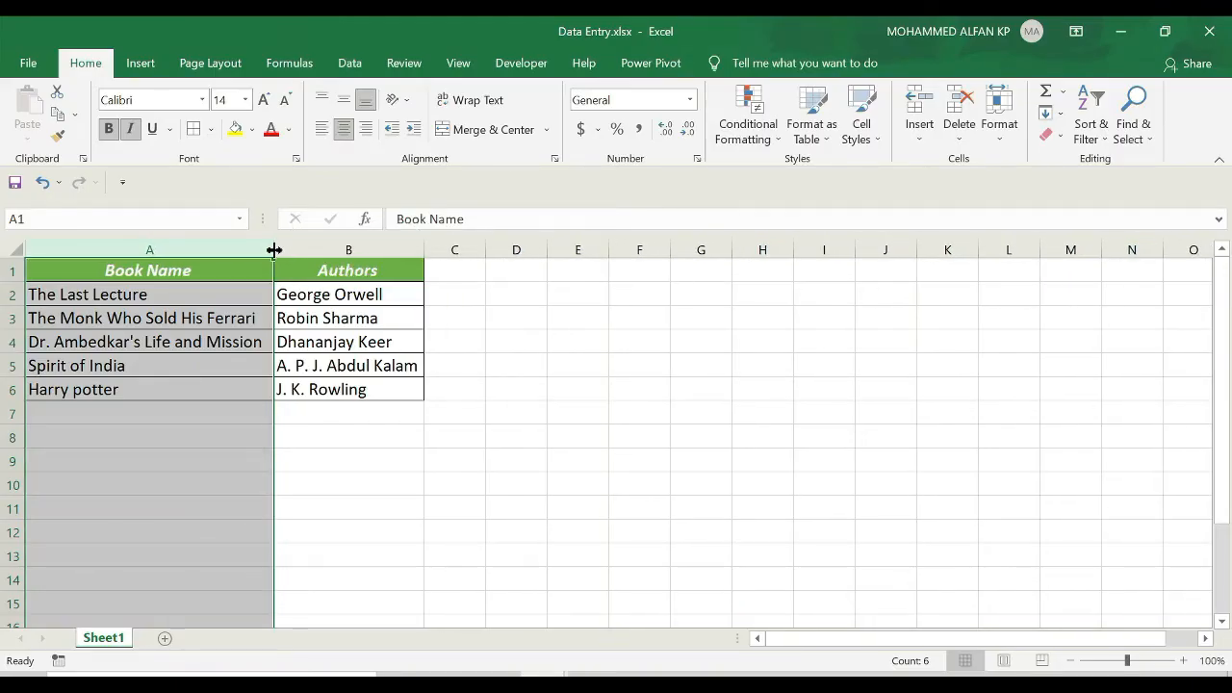
drag(275, 249, 163, 249)
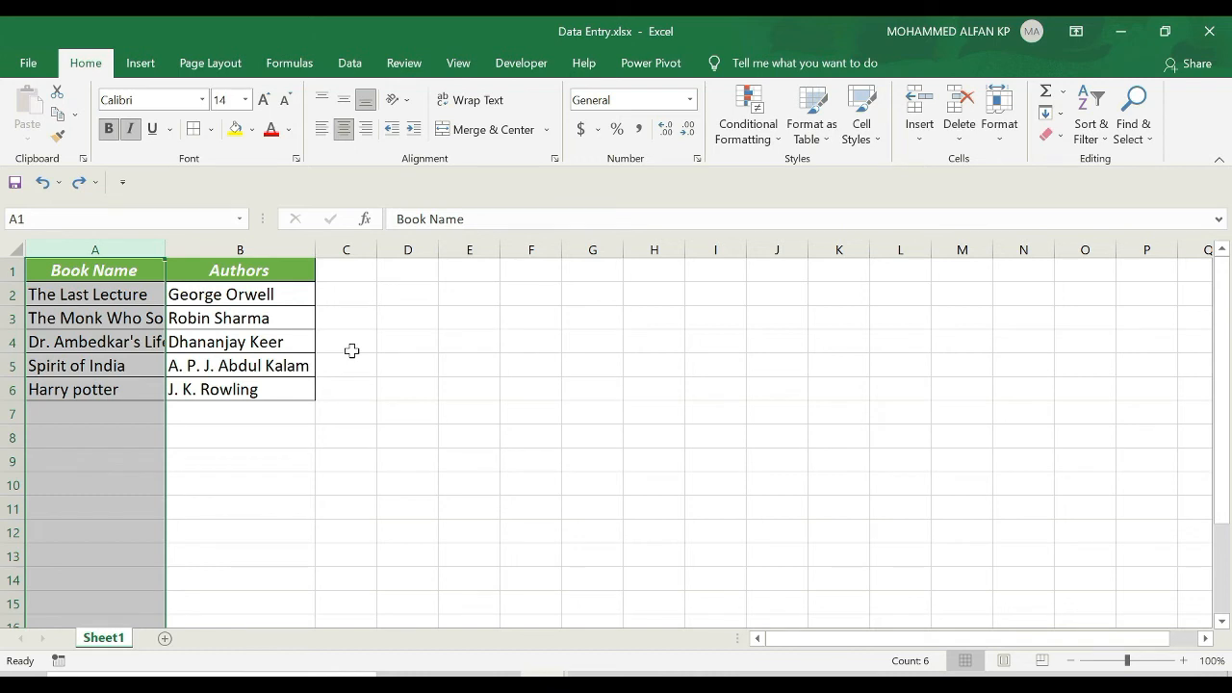
mouse_move(356, 389)
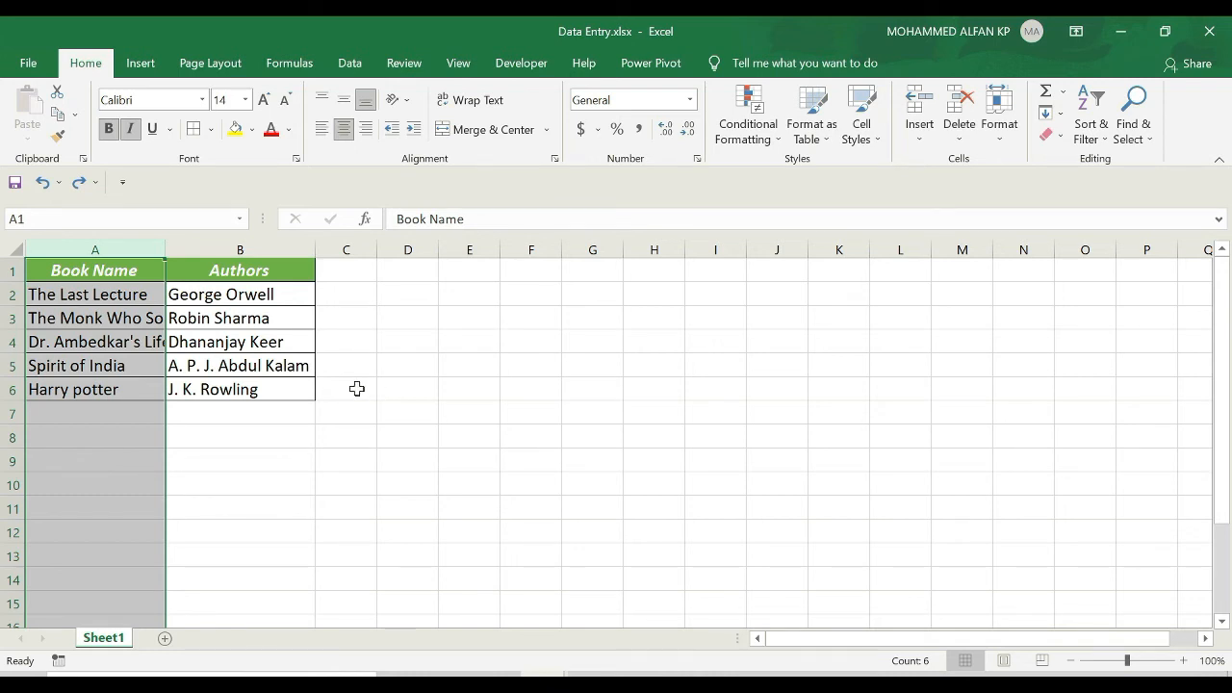
mouse_move(165, 249)
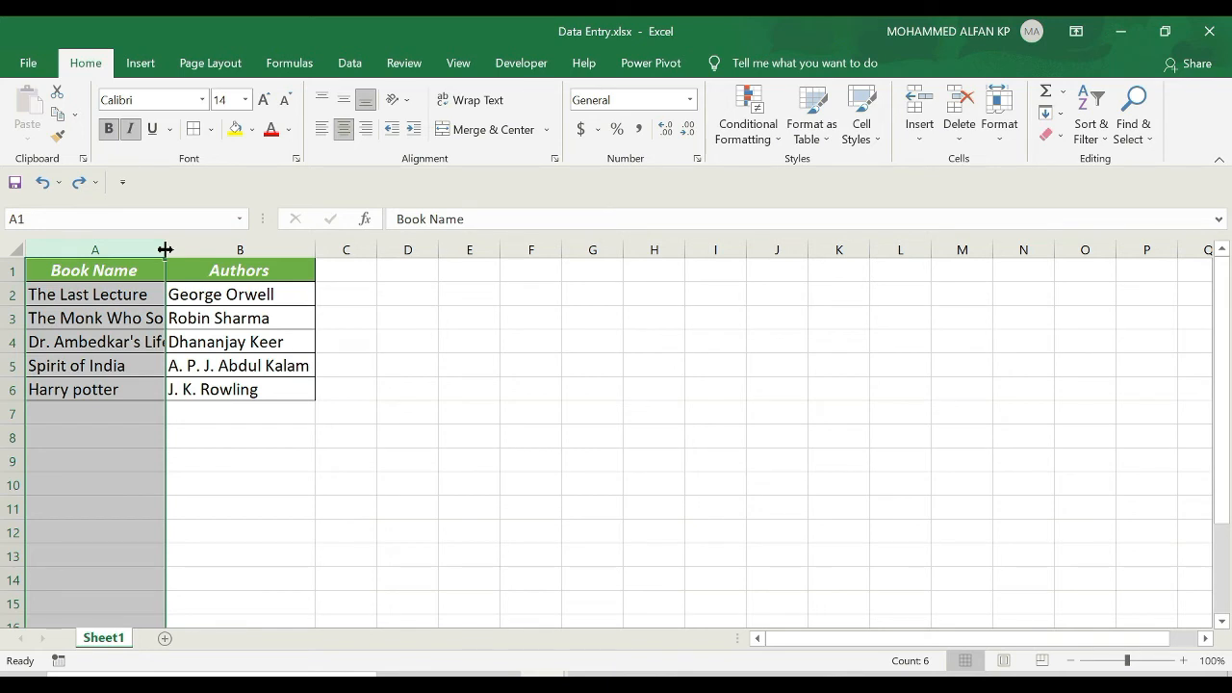
double_click(166, 249)
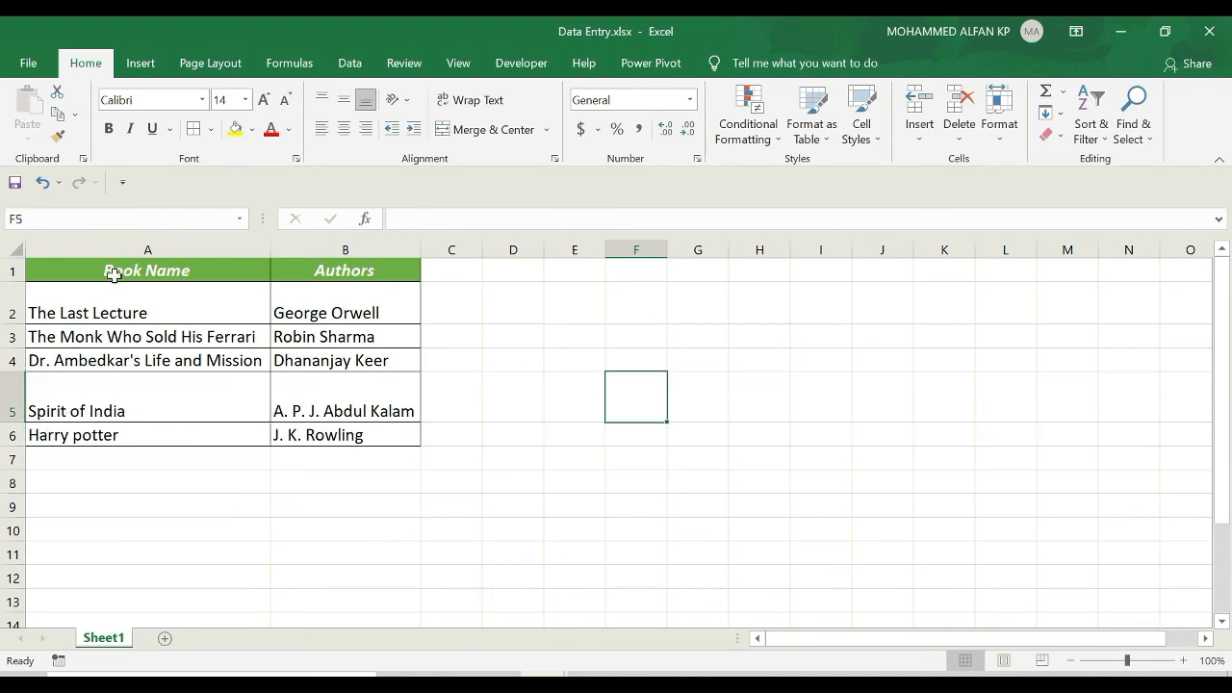
mouse_move(556, 385)
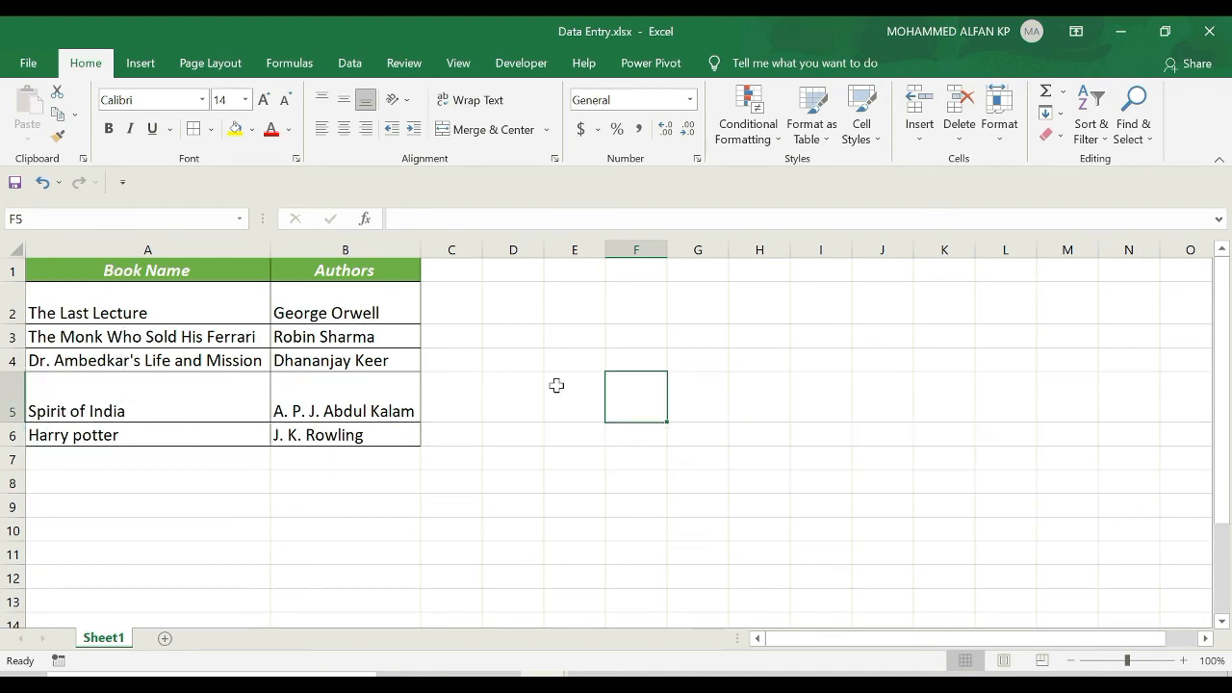
mouse_move(404, 516)
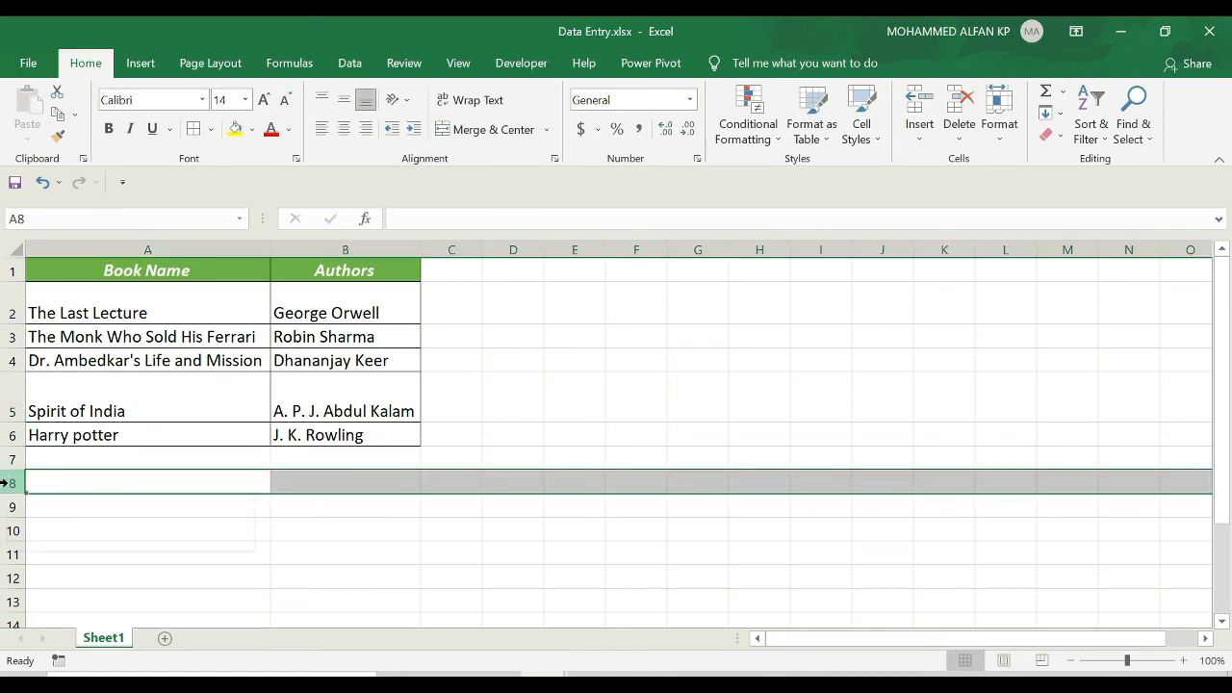
right_click(9, 483)
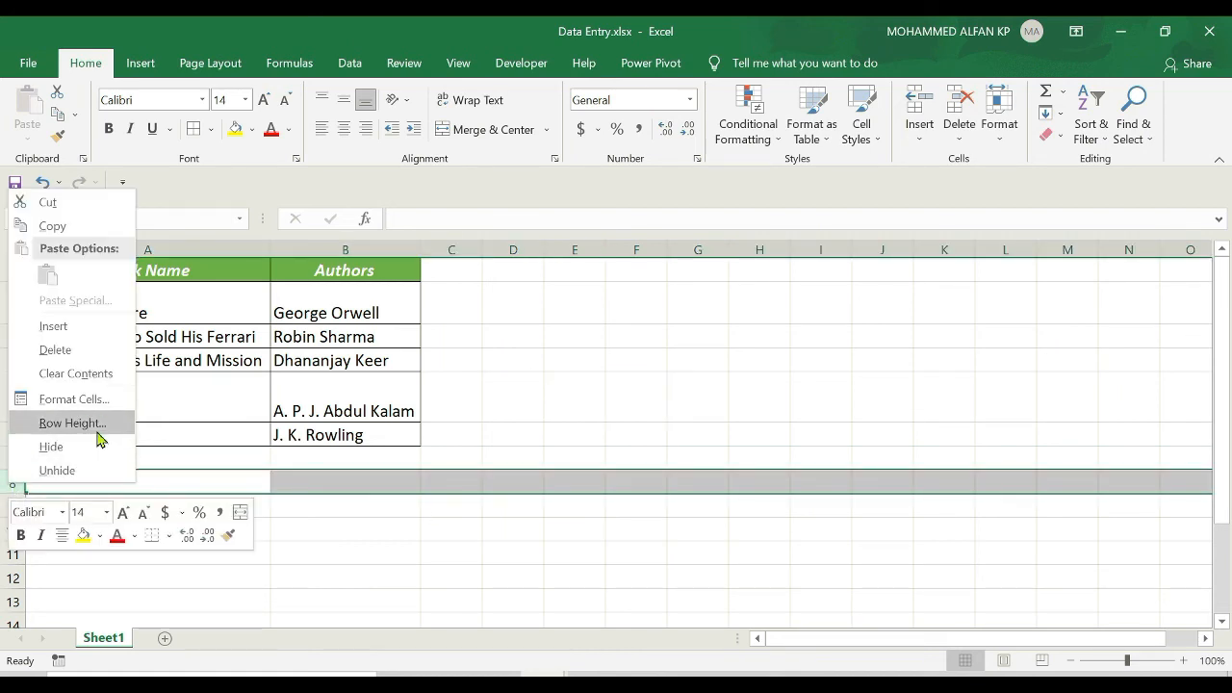
click(68, 423)
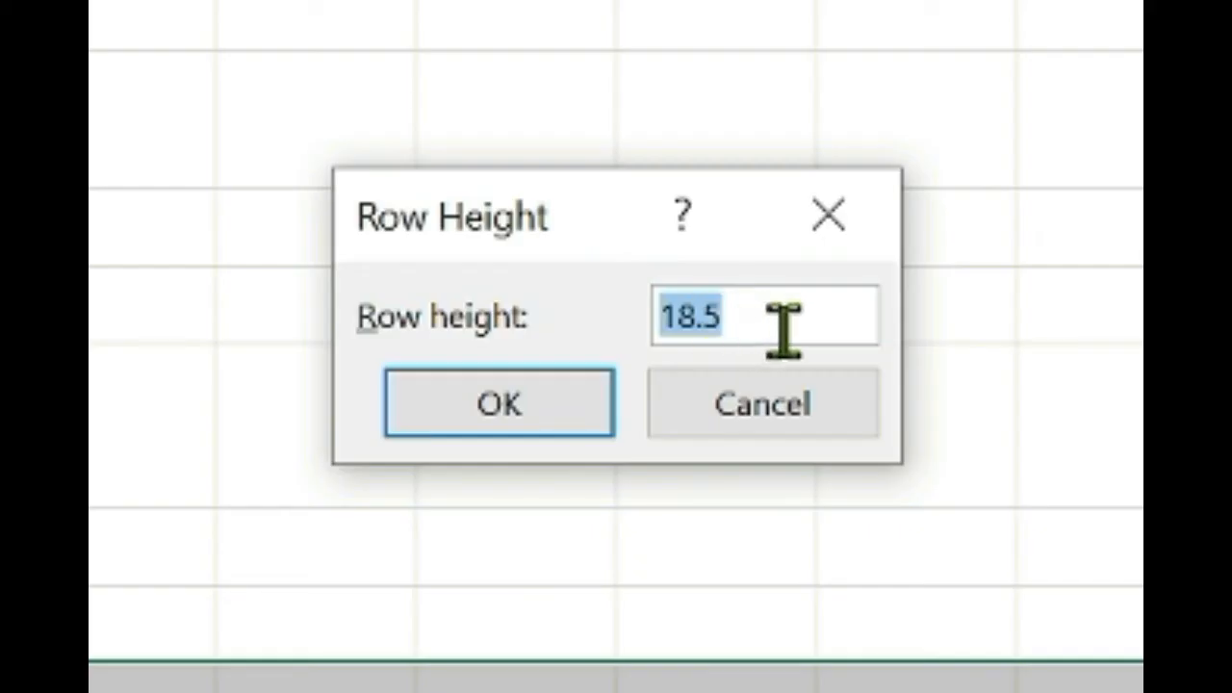
click(496, 402)
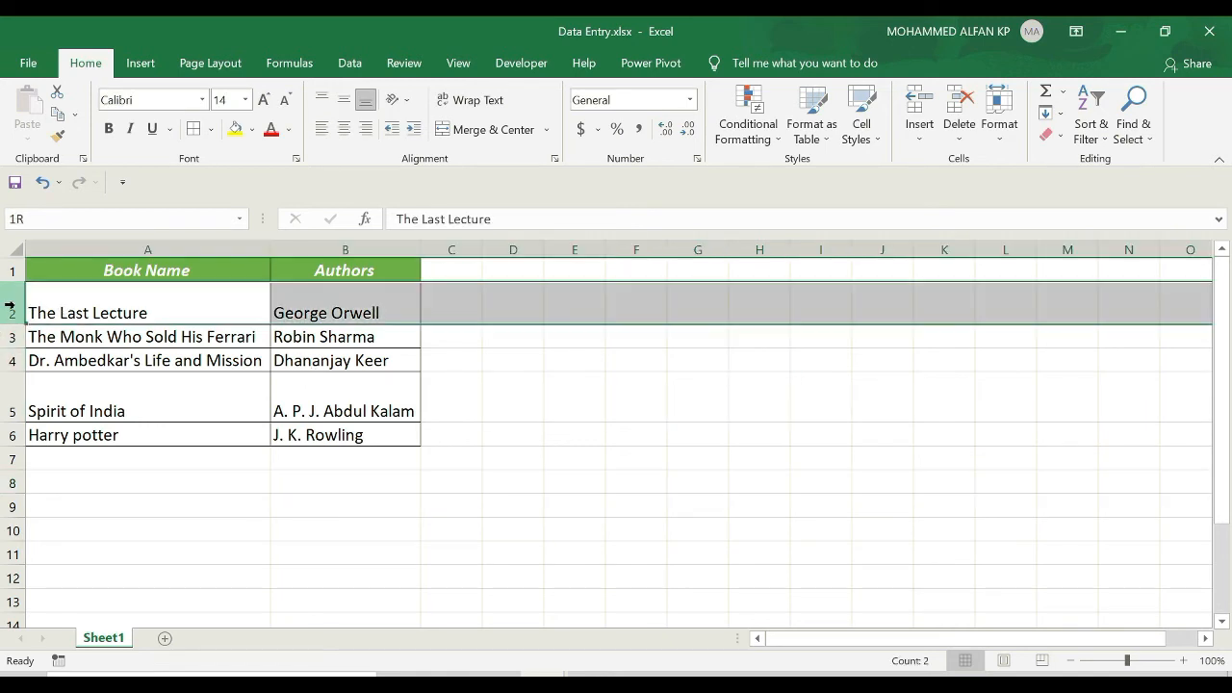
Set row 2's height back to the standard 18.5.
right_click(86, 312)
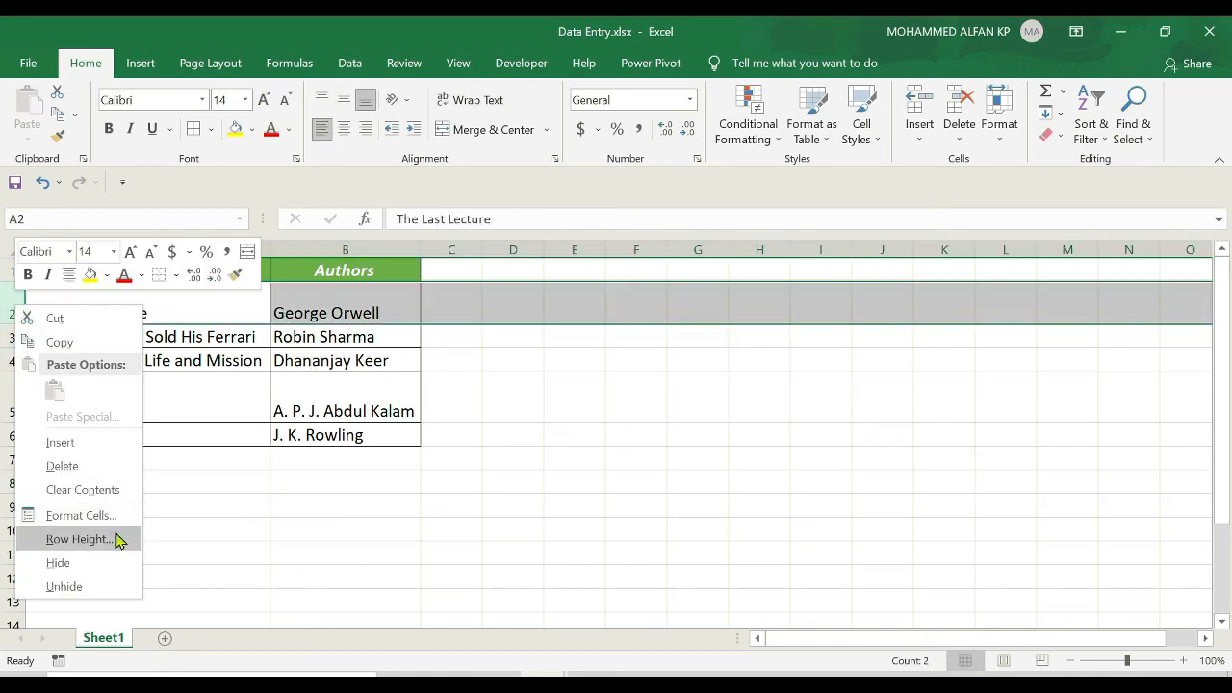
click(78, 539)
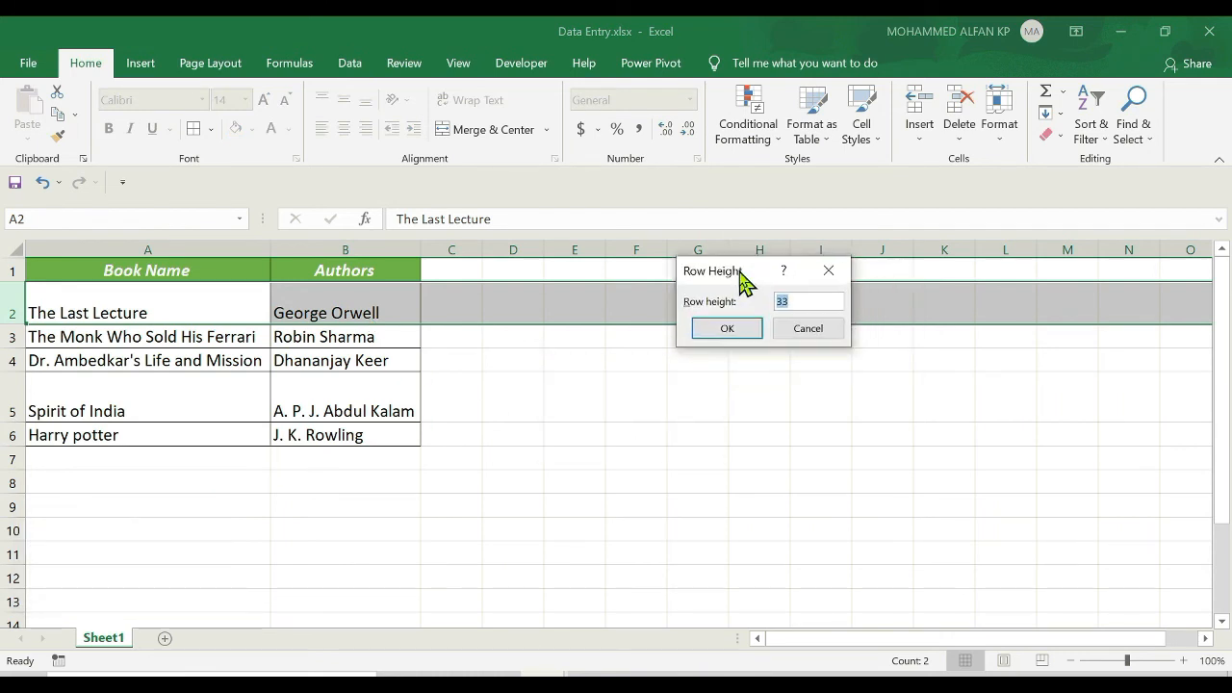
text(1)
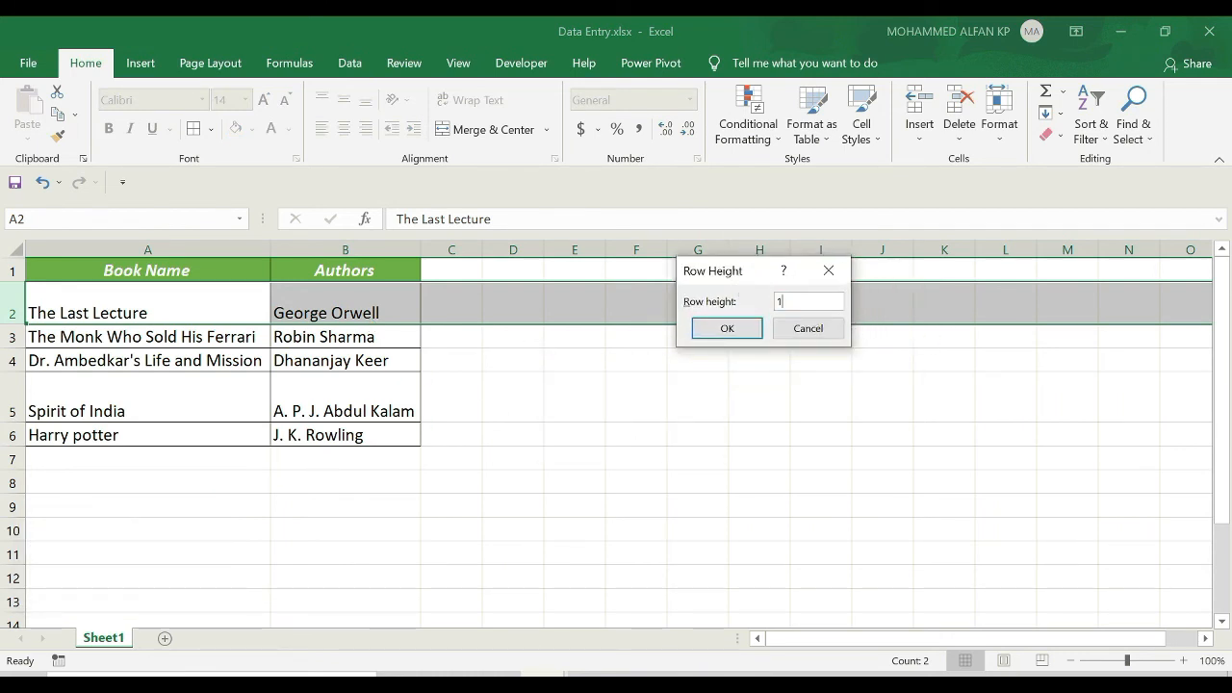
click(725, 329)
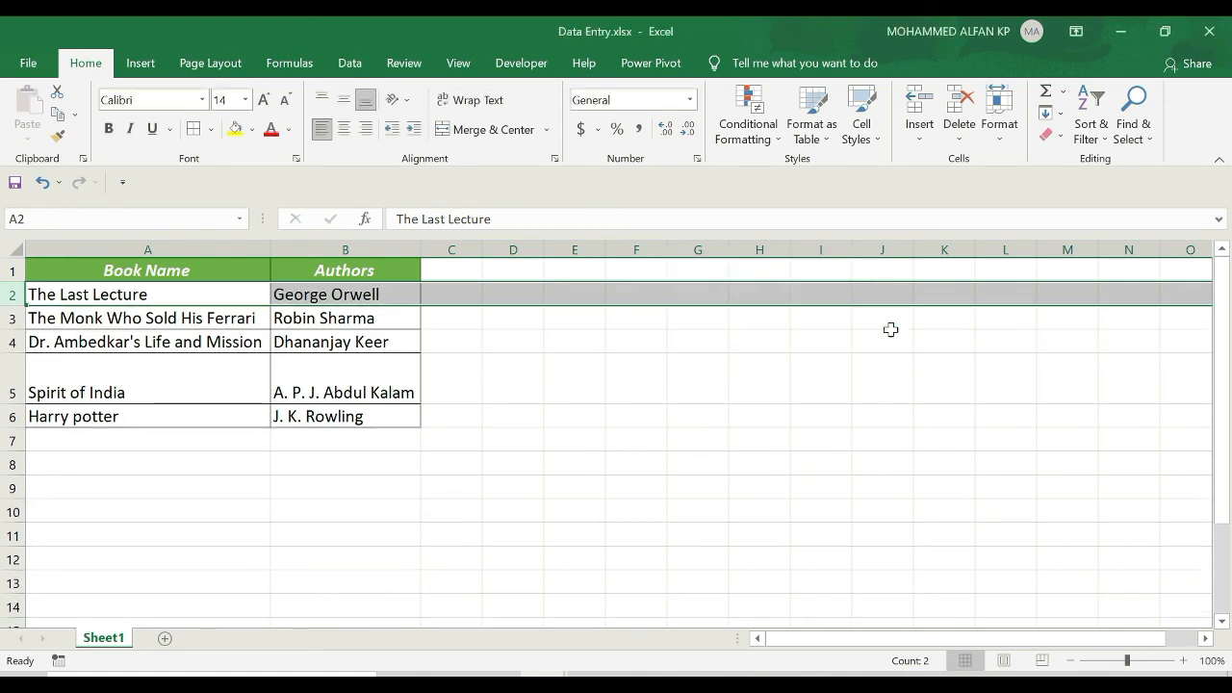
Set row 5's height to the same standard 18.5.
click(106, 392)
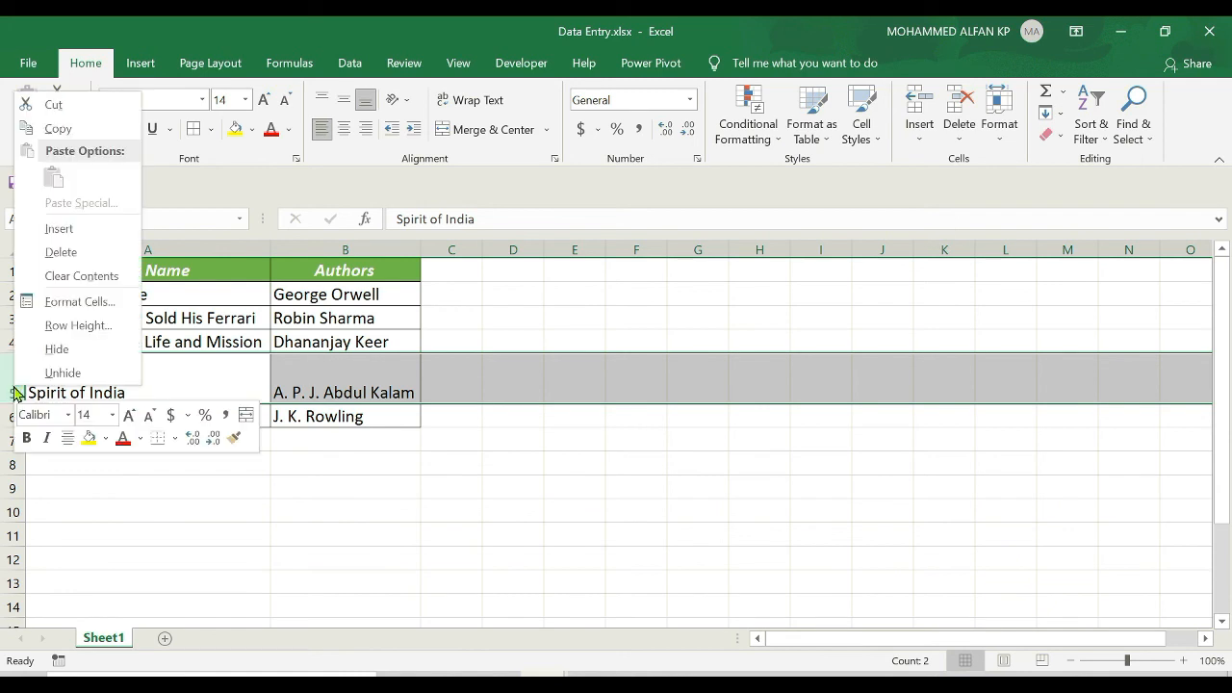
click(77, 324)
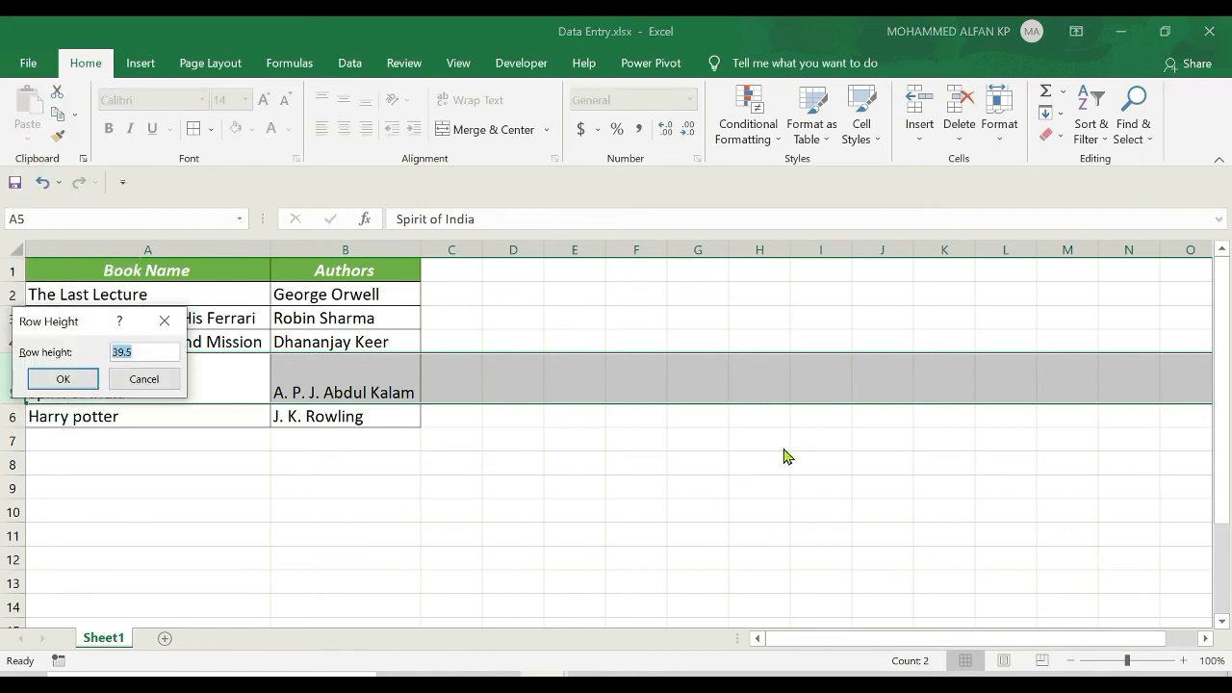
click(61, 378)
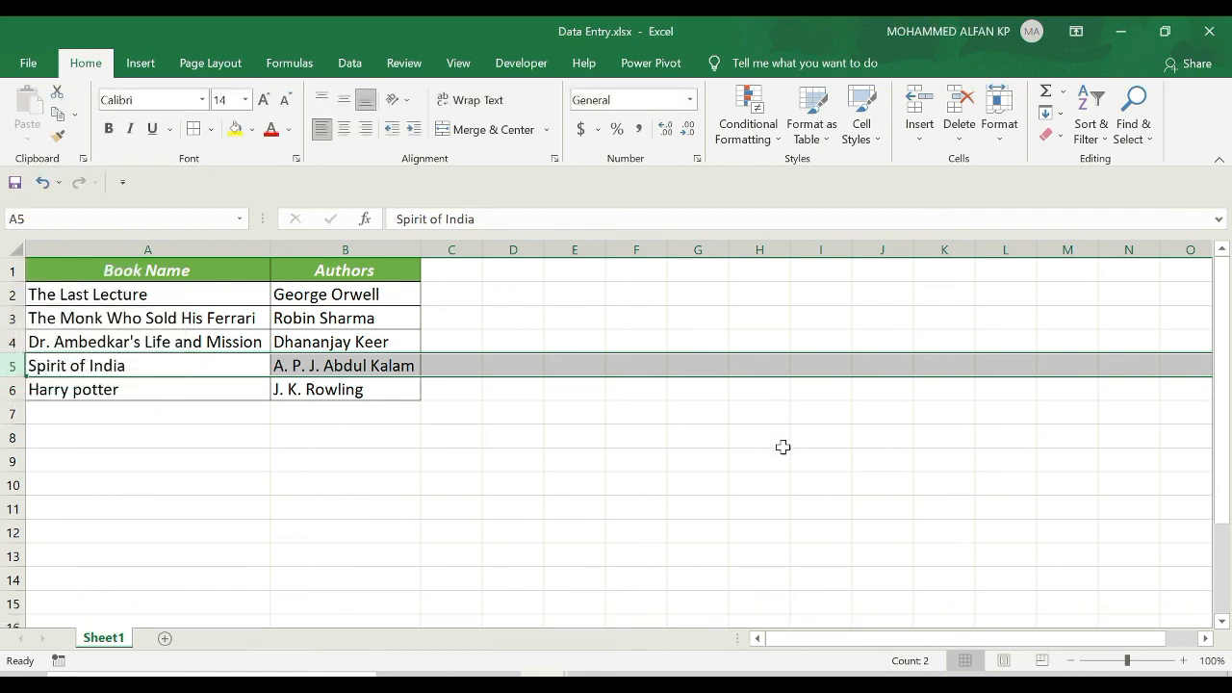
click(758, 437)
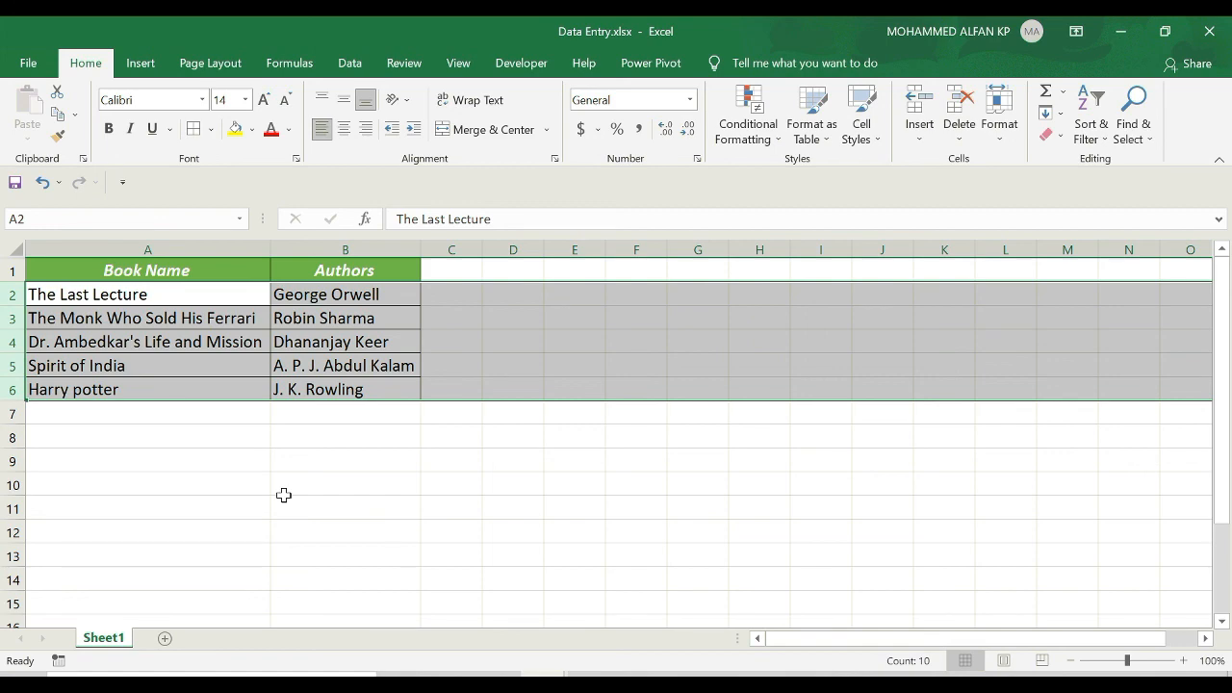
mouse_move(295, 500)
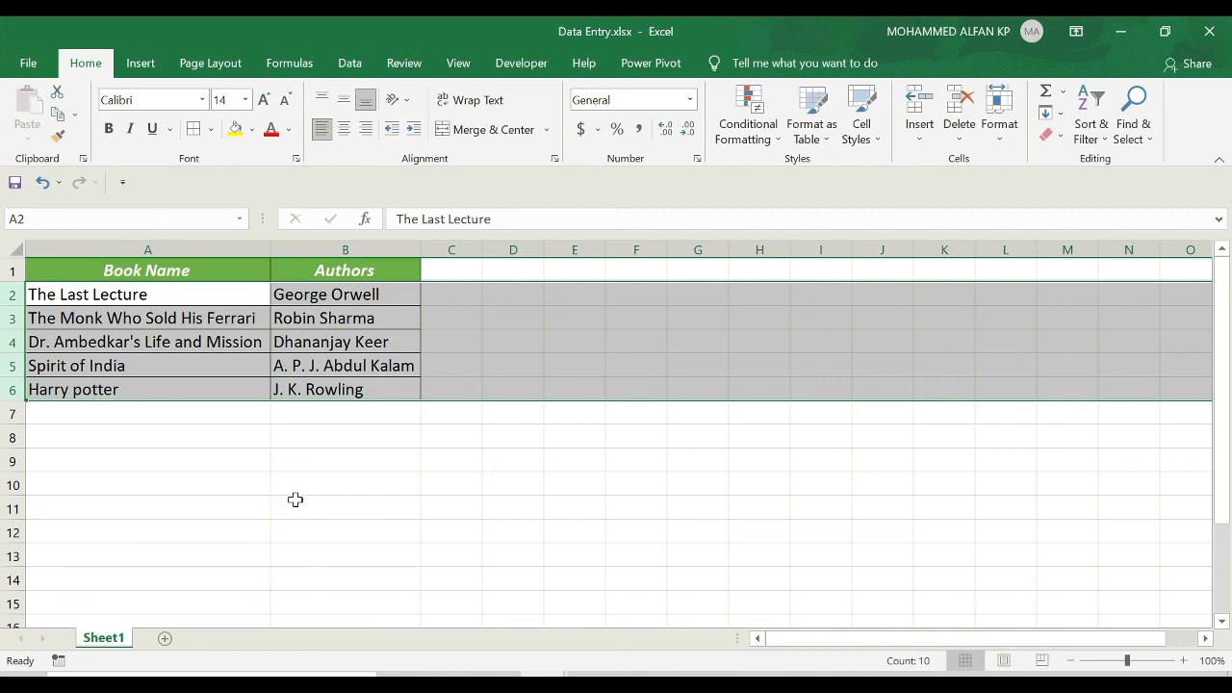